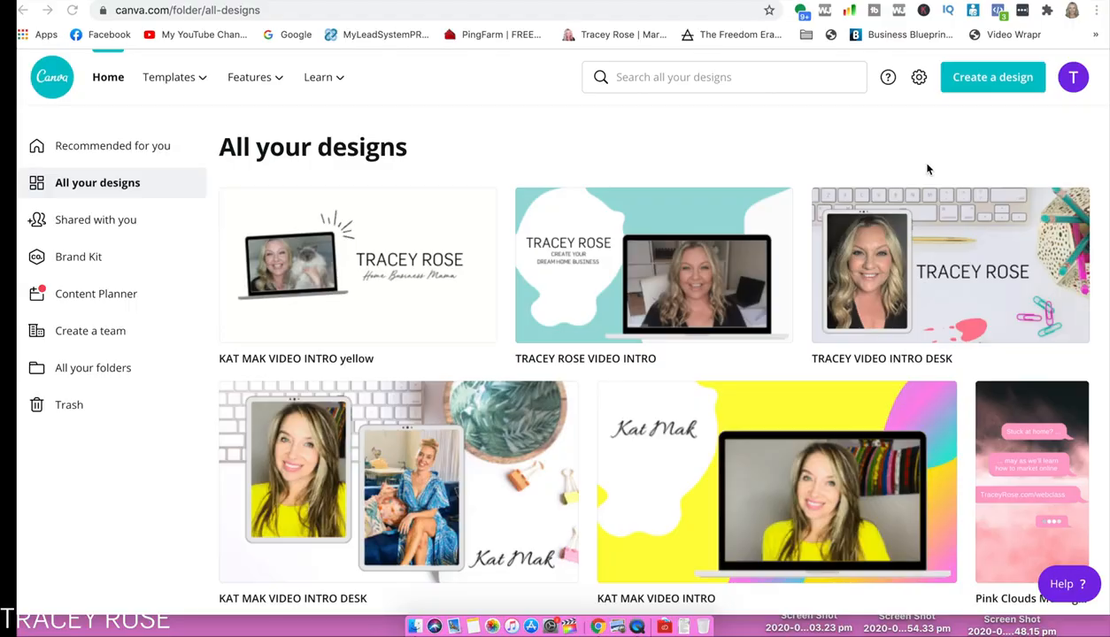
mouse_move(307, 150)
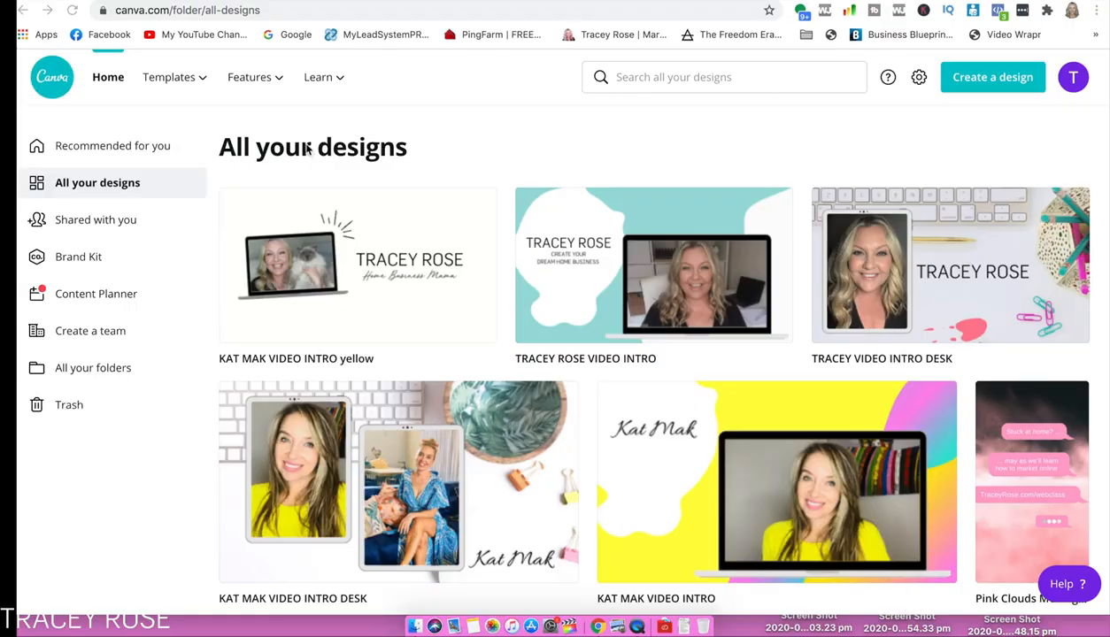
mouse_move(753, 209)
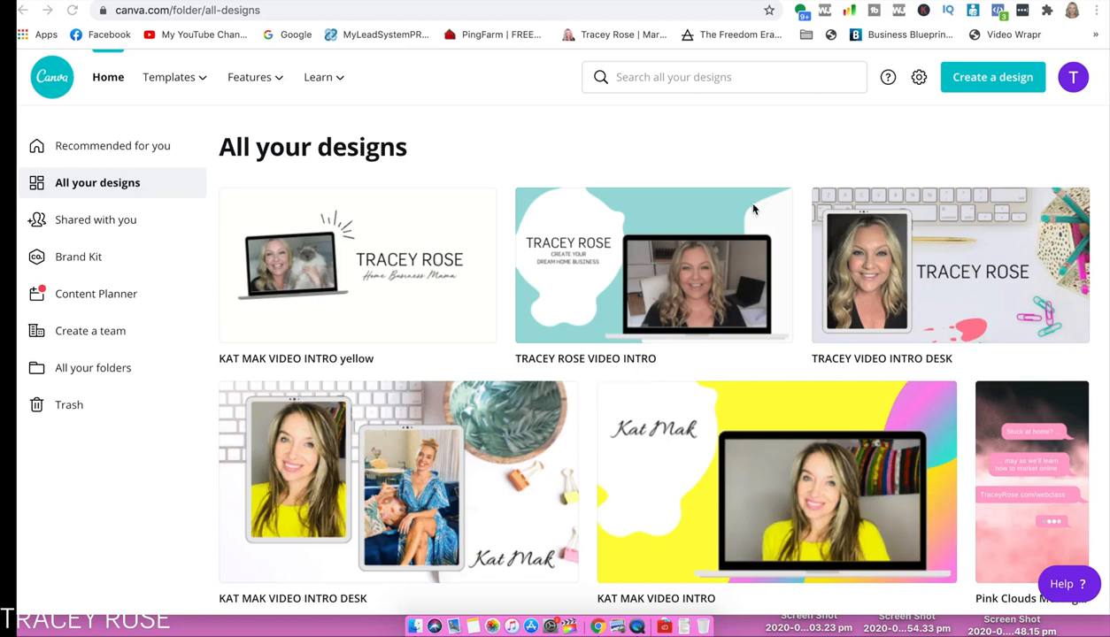
mouse_move(753, 208)
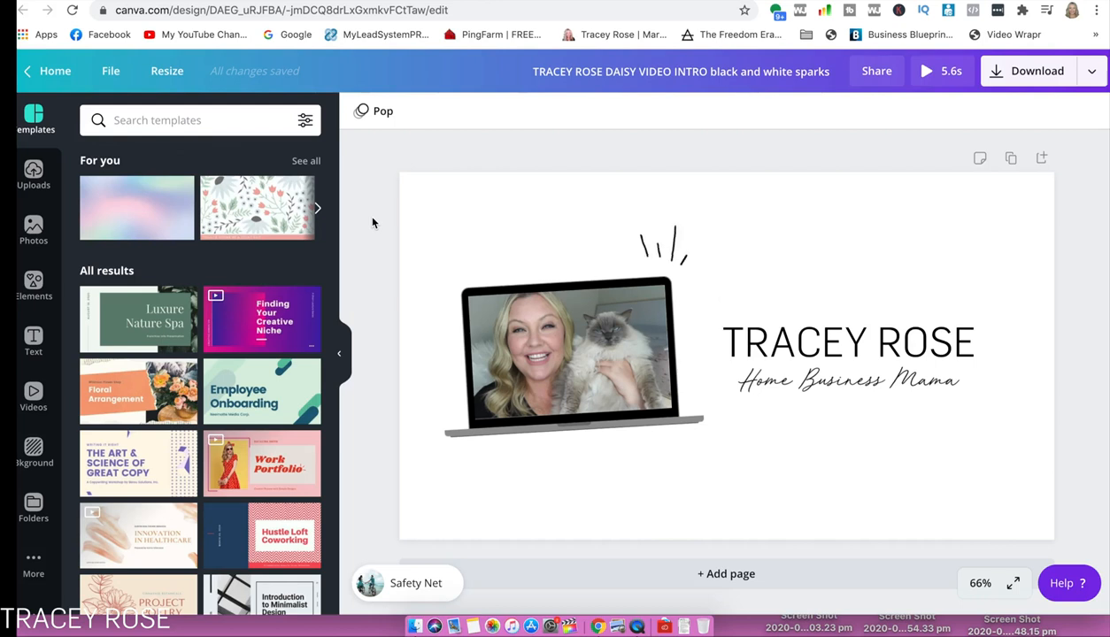
mouse_move(389, 307)
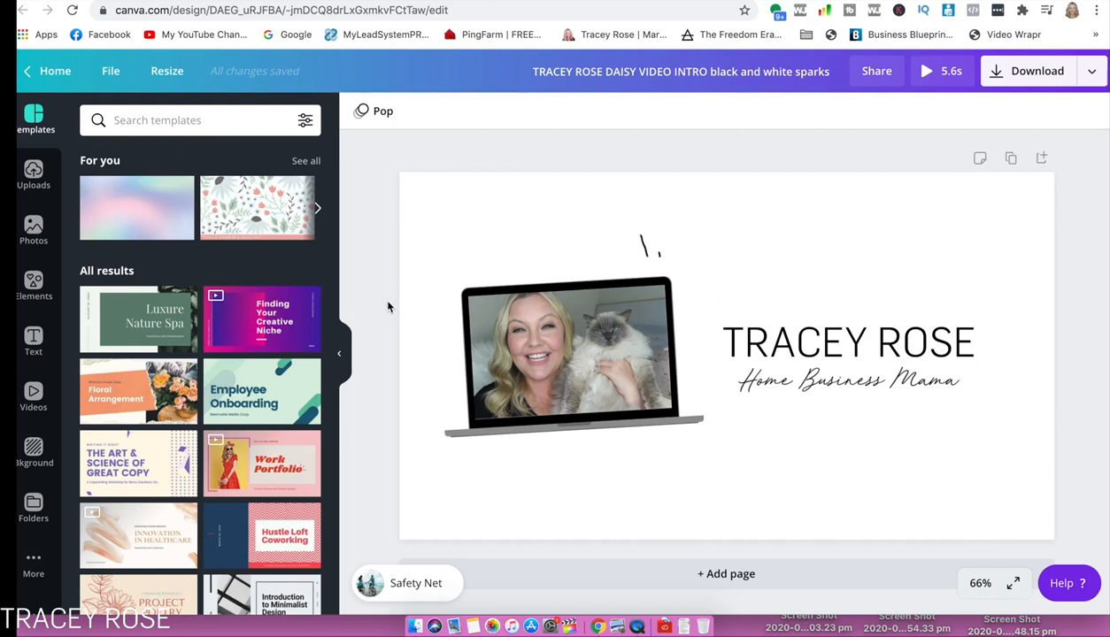
mouse_move(897, 246)
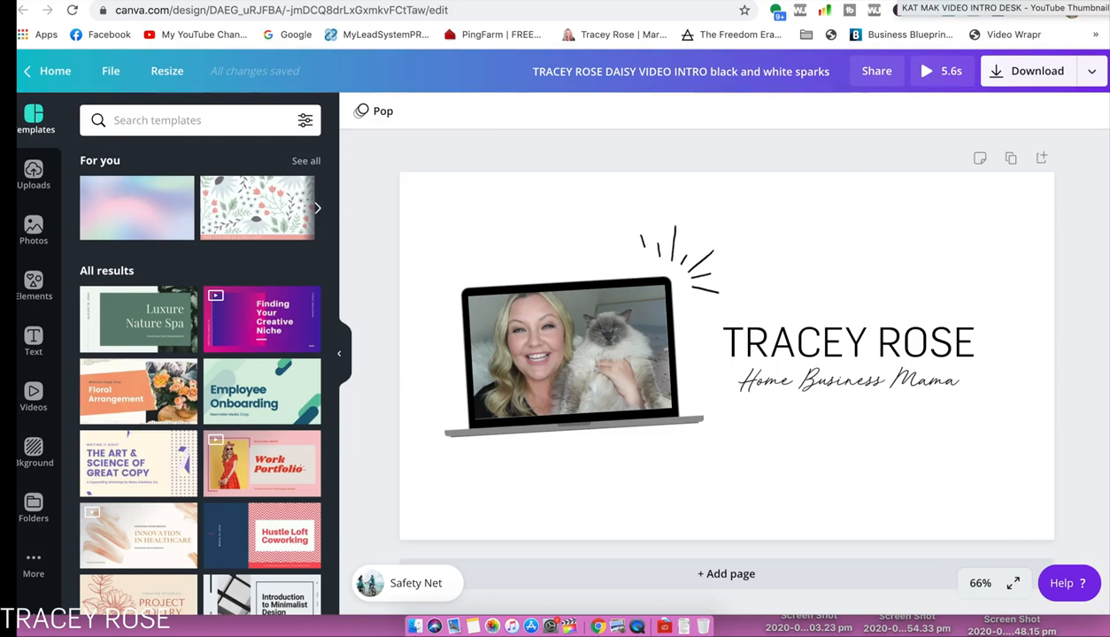
Start a new YouTube Thumbnail design
click(926, 71)
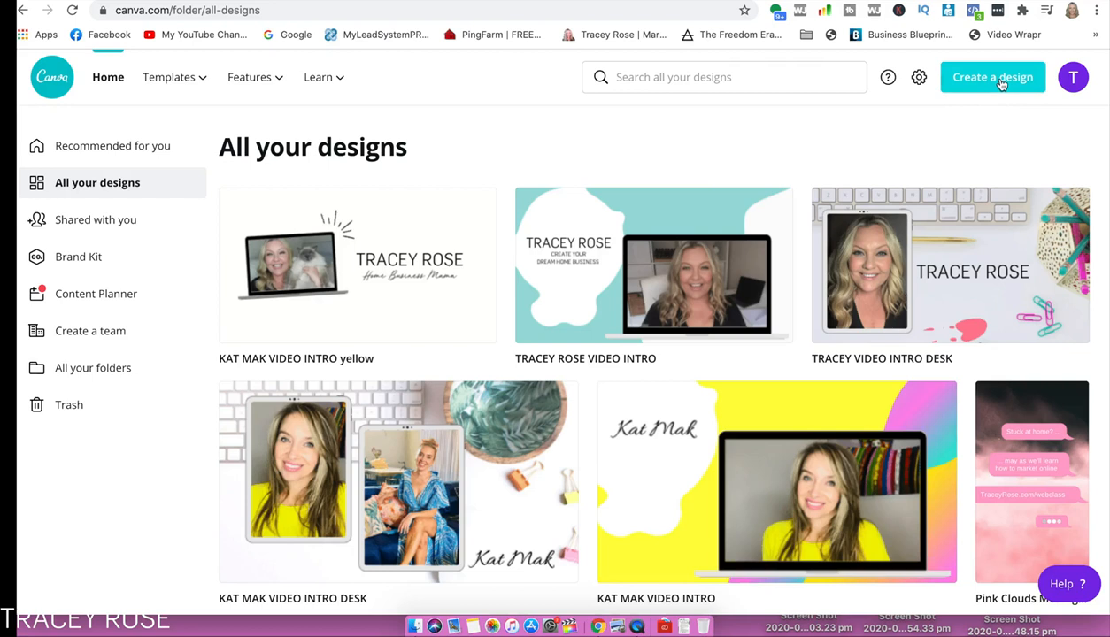
click(991, 77)
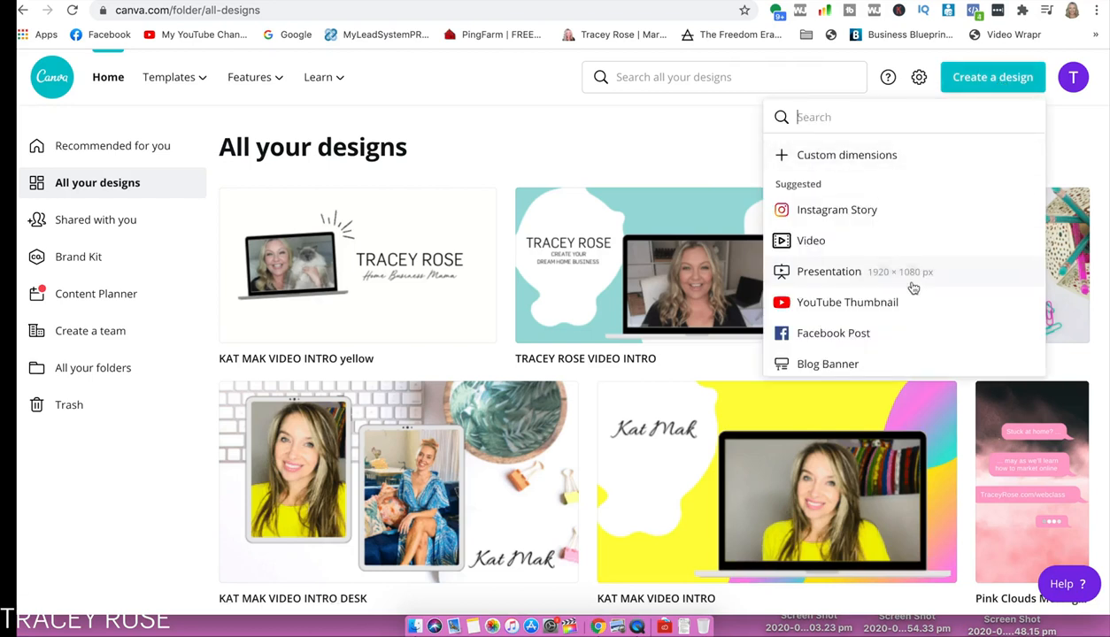
mouse_move(846, 302)
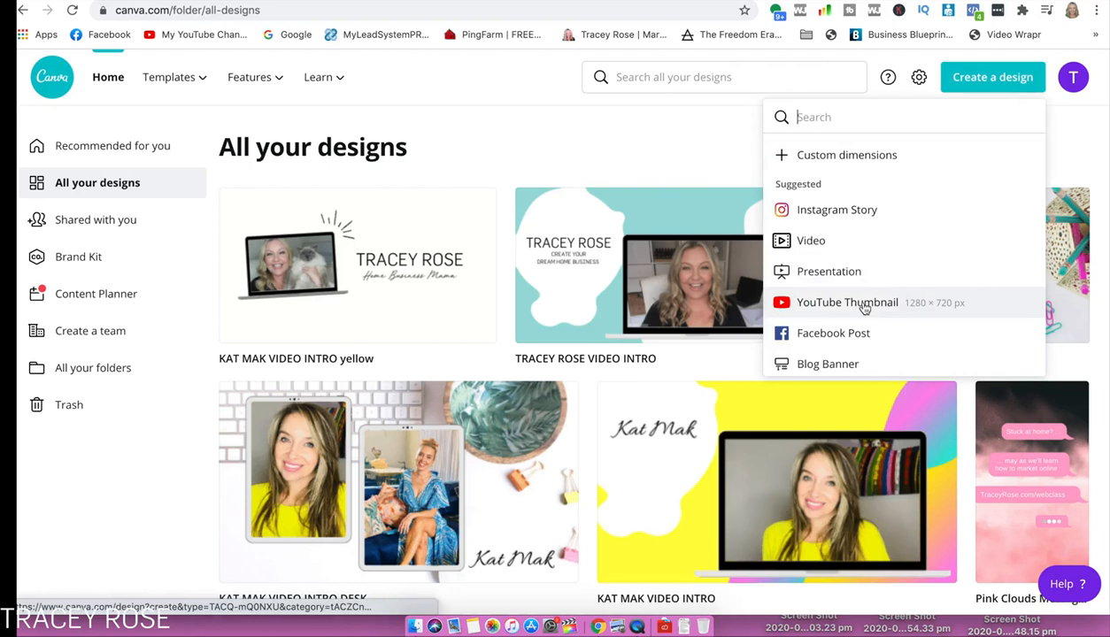
click(846, 302)
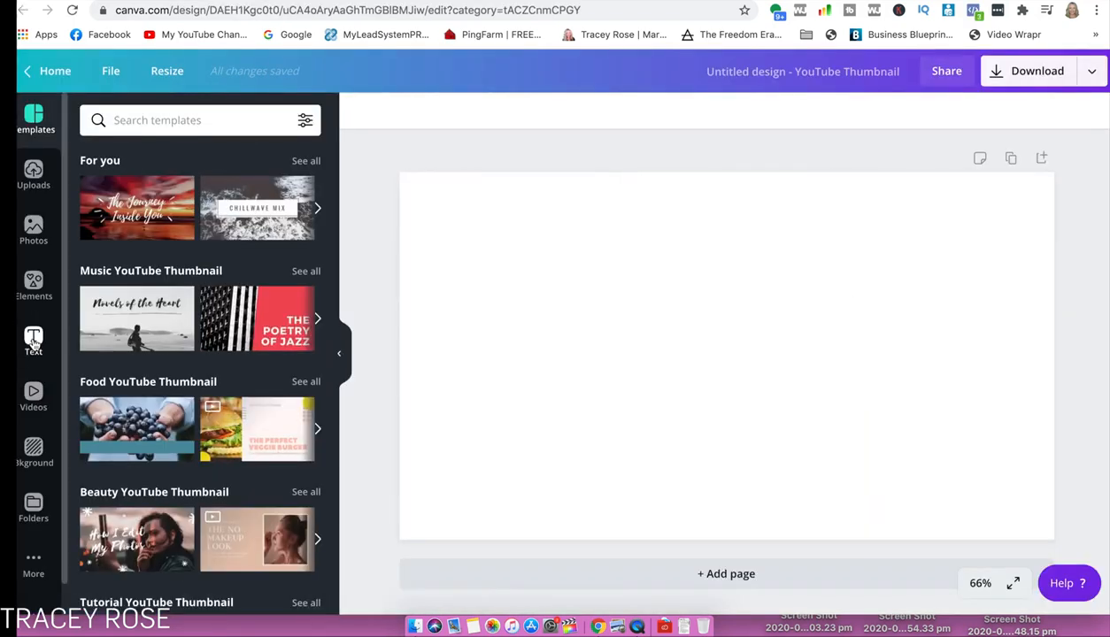
Add a heading reading 'TRACEY ROSE' and enlarge it
click(33, 341)
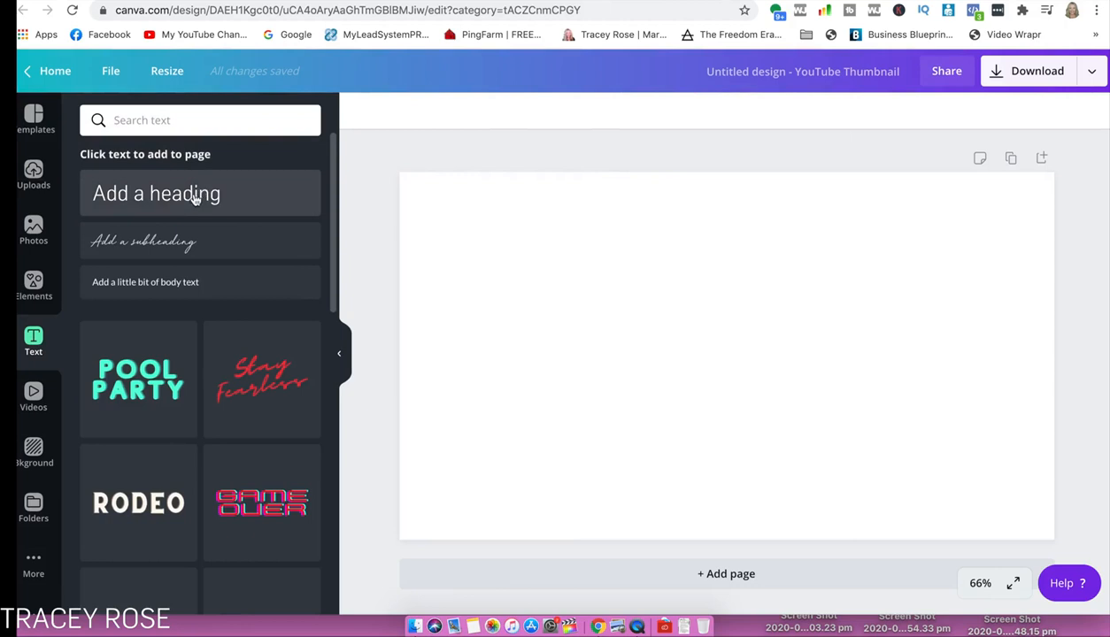
click(156, 193)
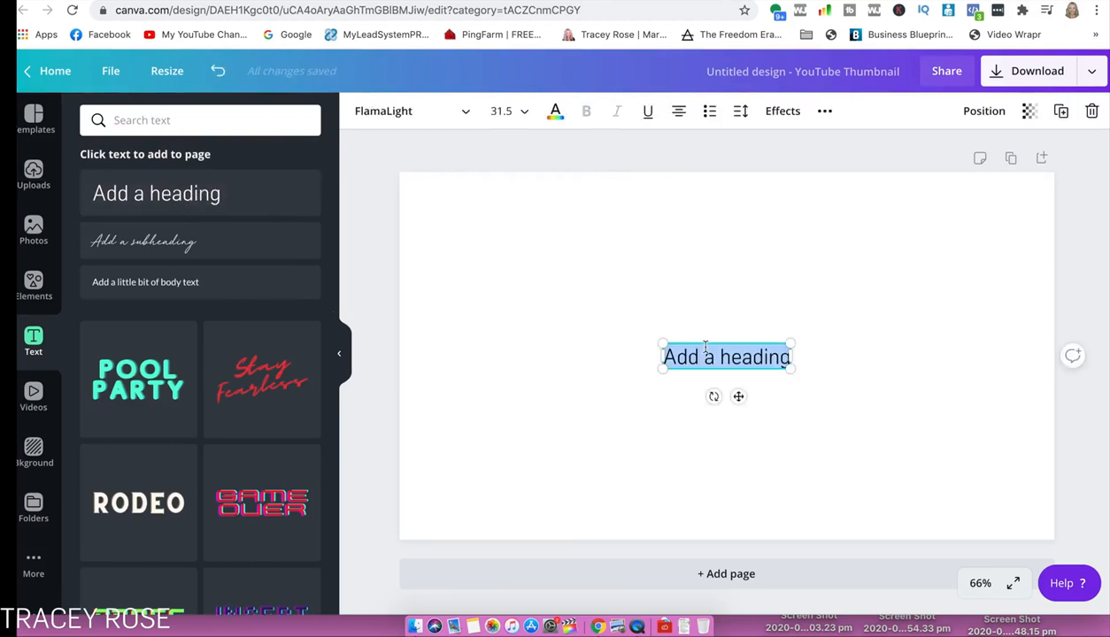
text(TRACEY ROSE)
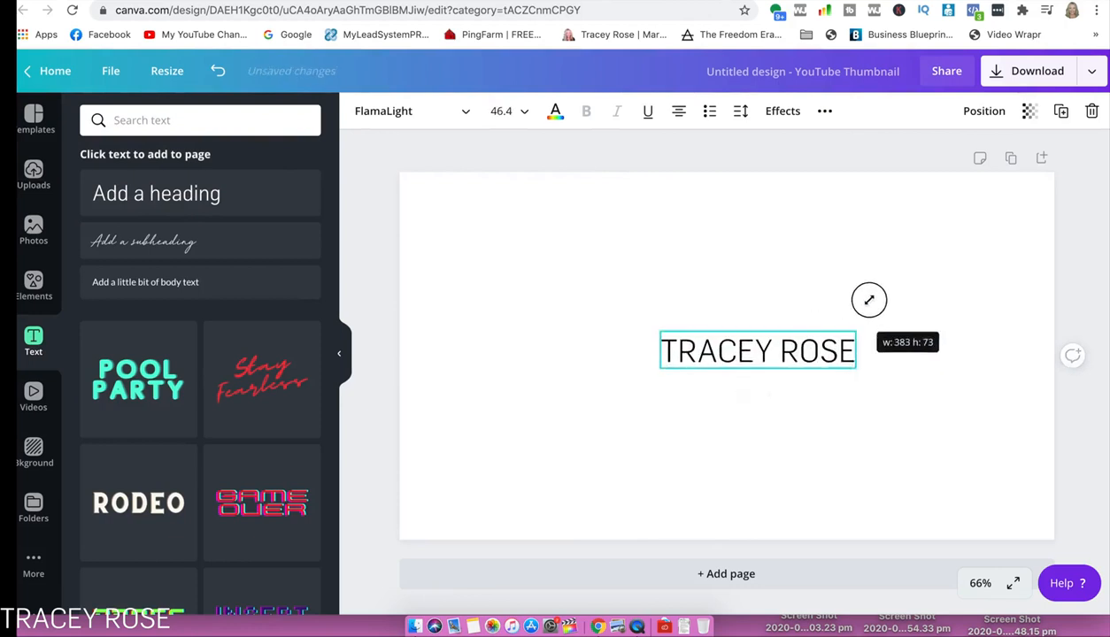
drag(869, 299, 792, 316)
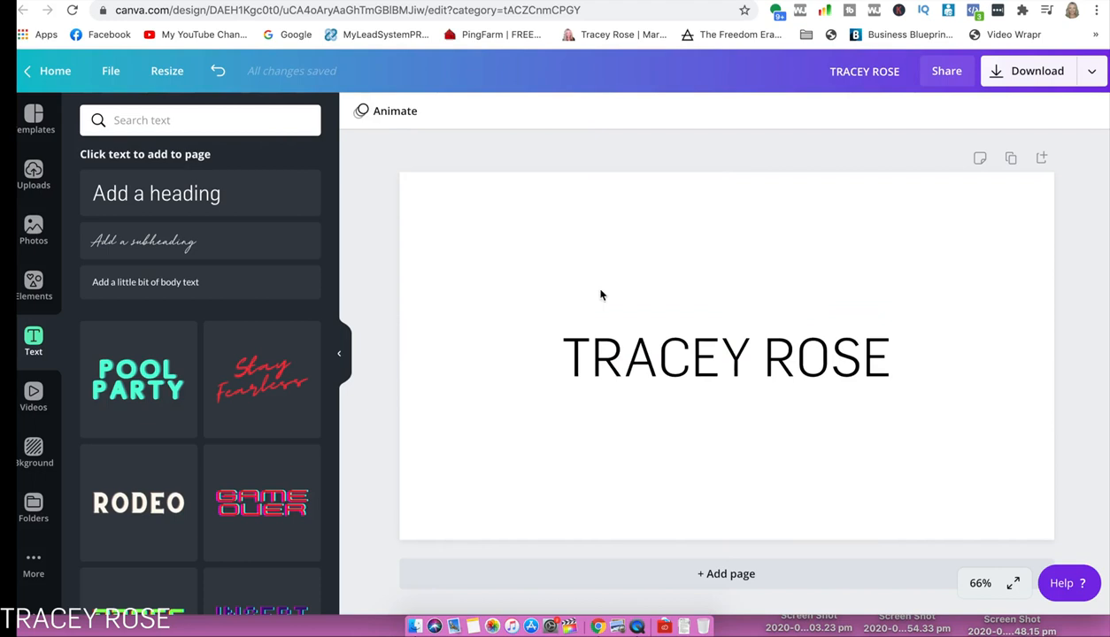
mouse_move(693, 283)
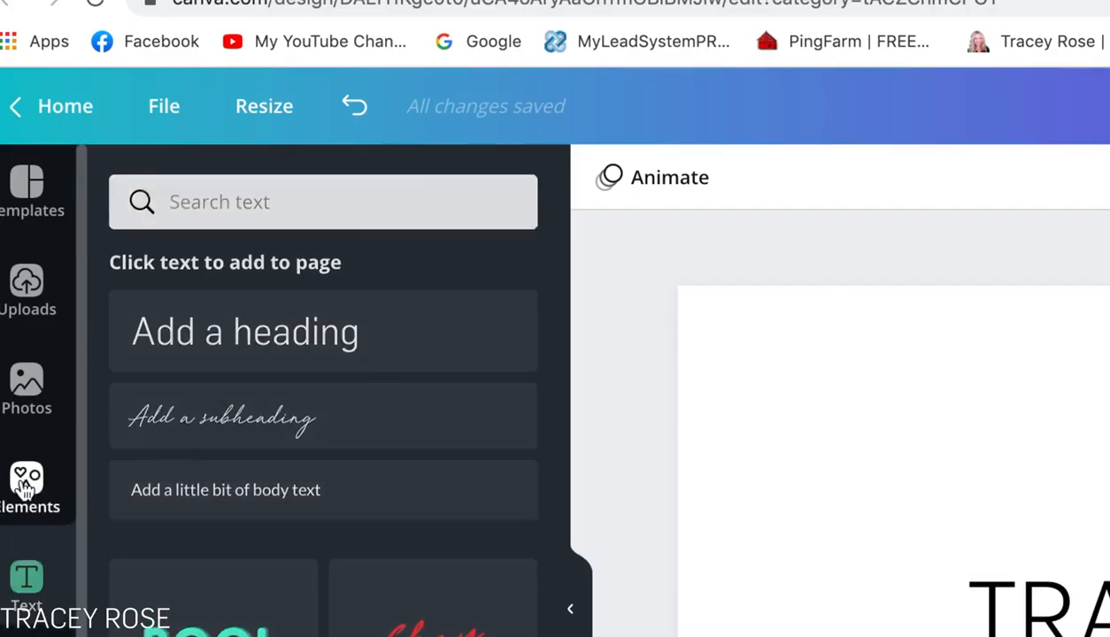
Filter the Elements library to Animated graphics and scroll through the results
click(26, 485)
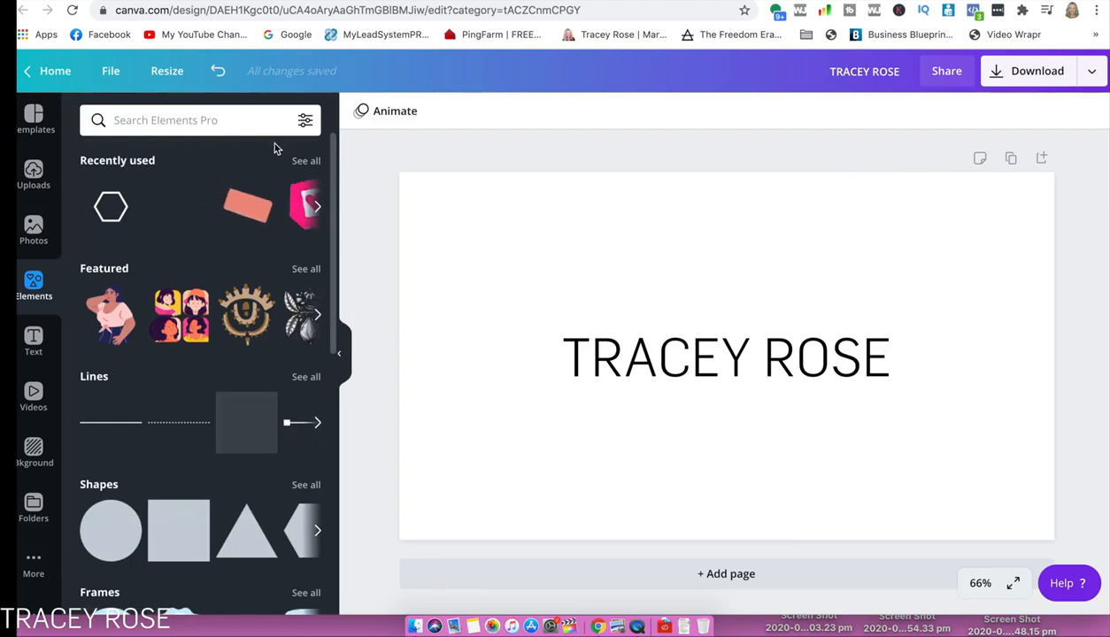
mouse_move(259, 207)
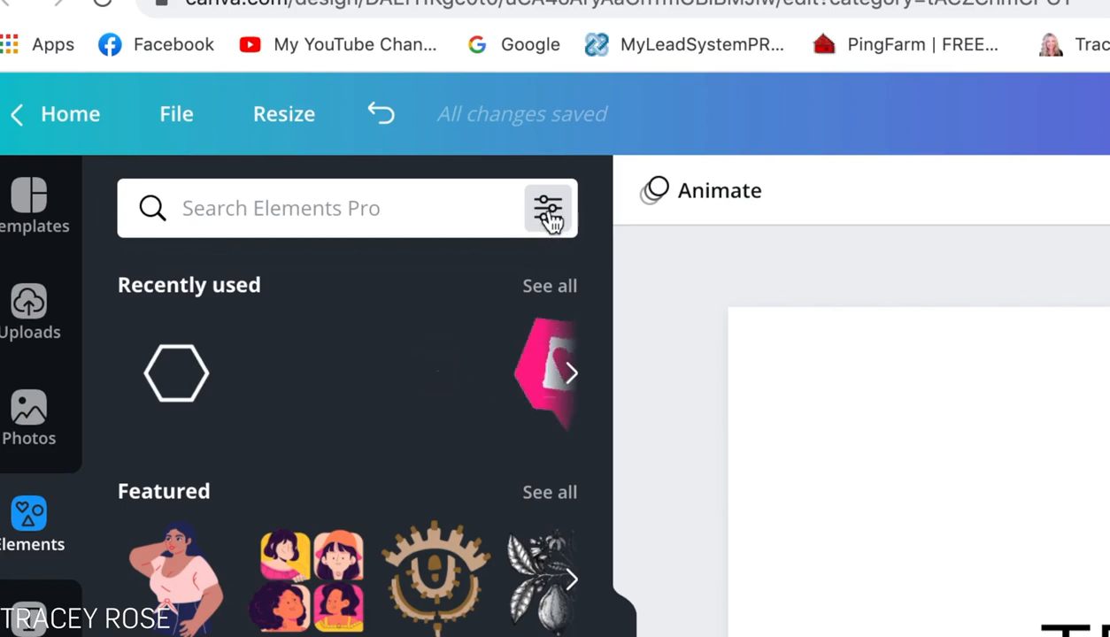
click(547, 208)
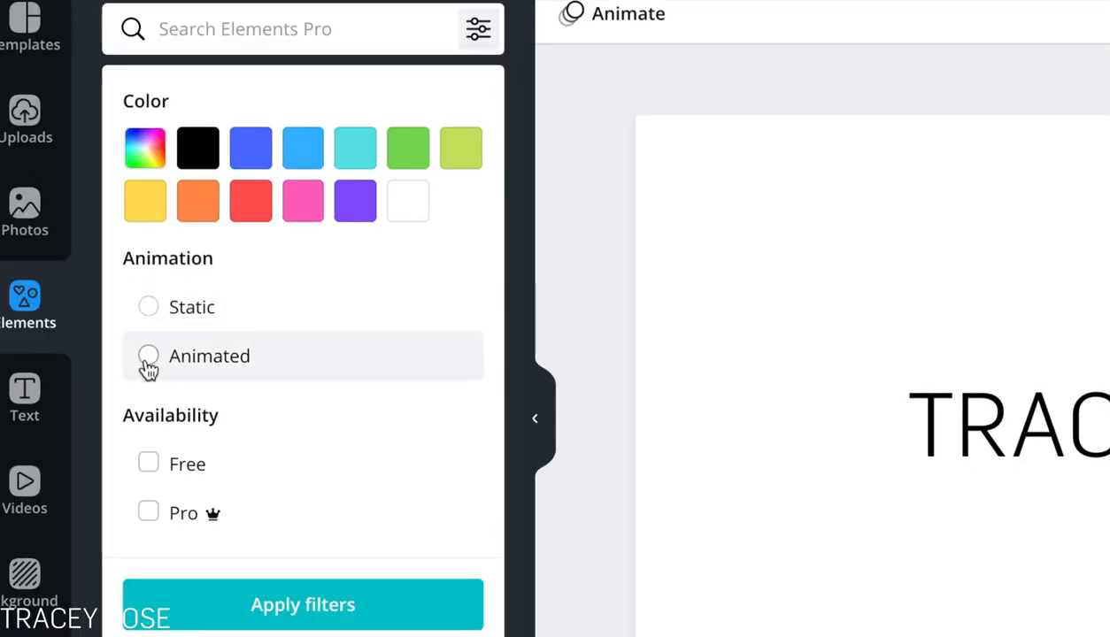
click(147, 356)
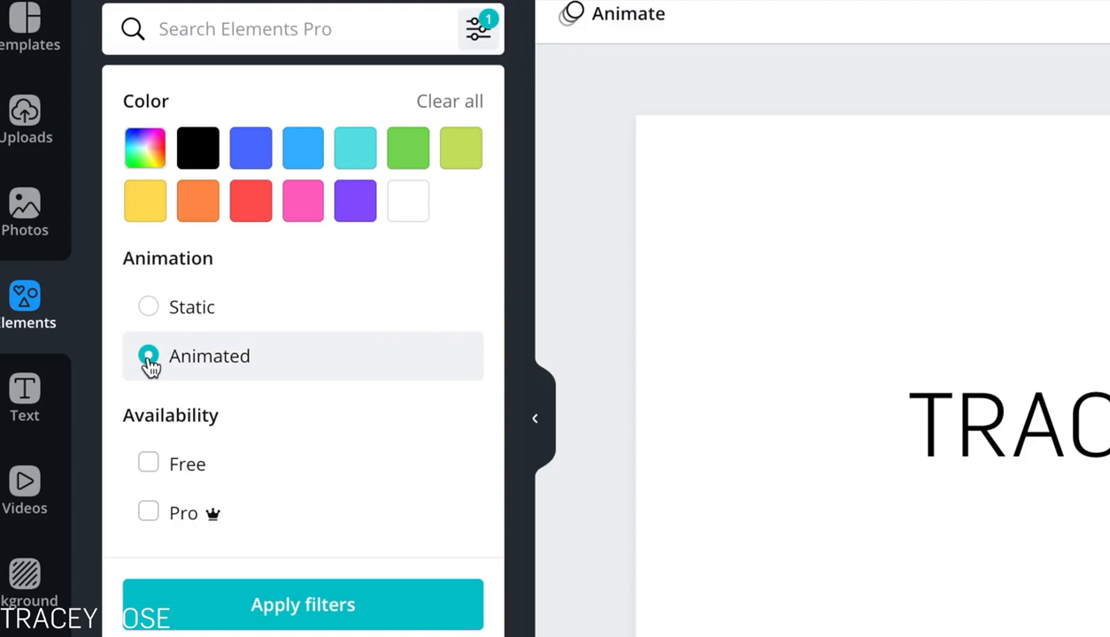
click(147, 354)
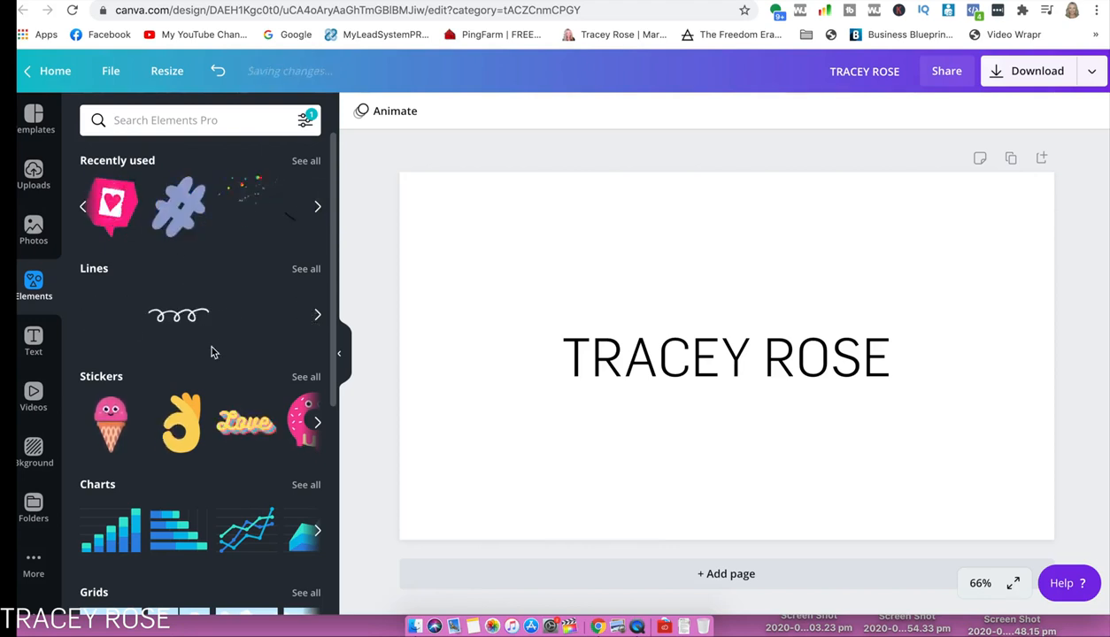
scroll(down, 3)
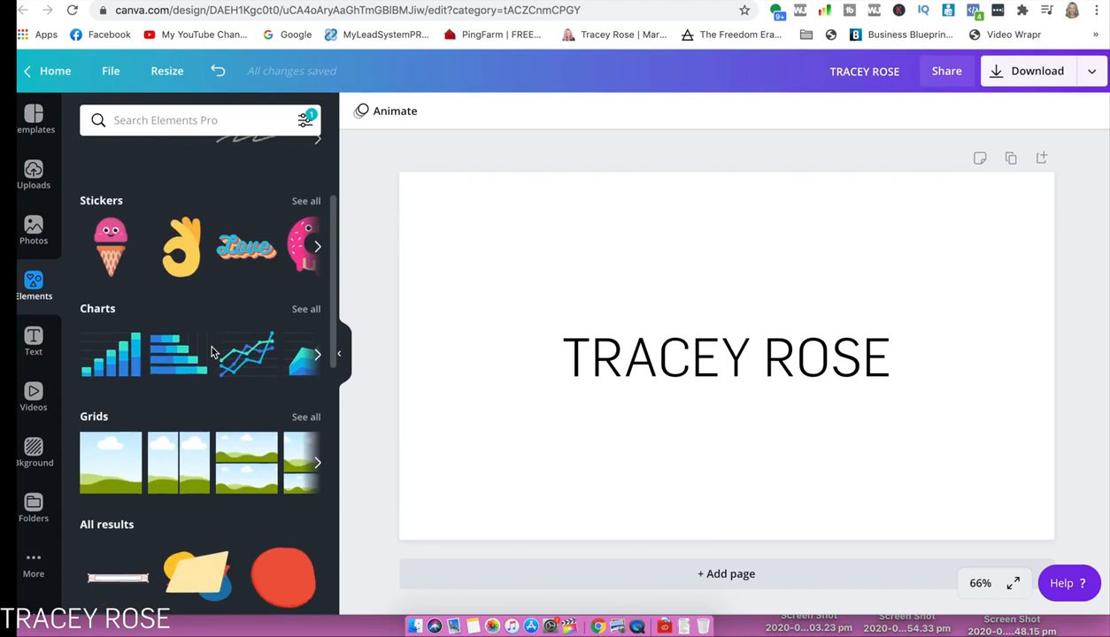
scroll(down, 3)
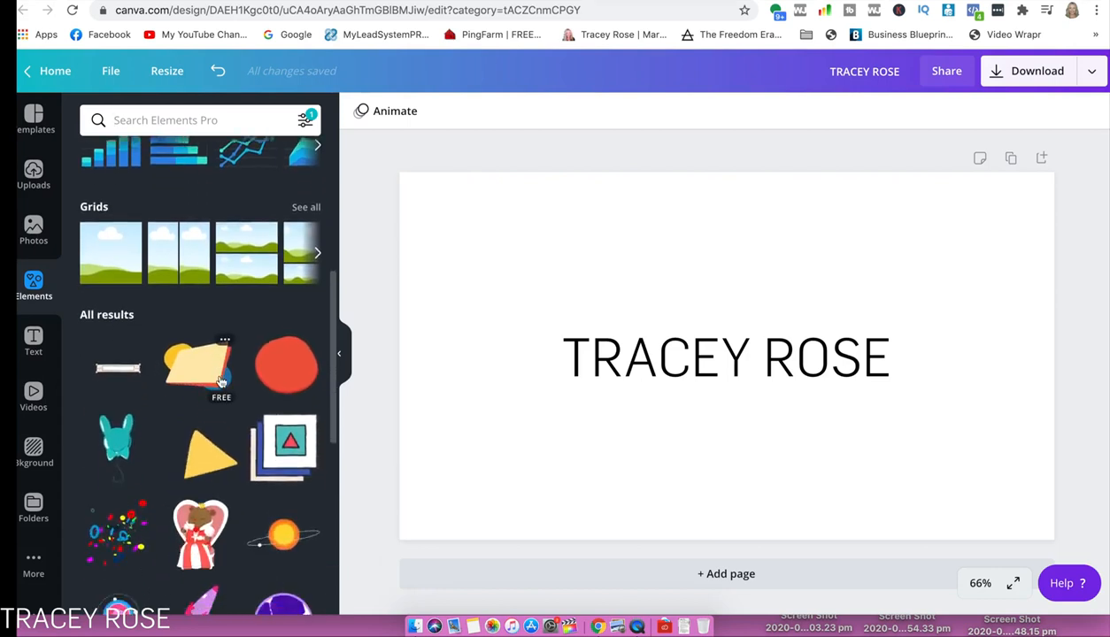
scroll(down, 3)
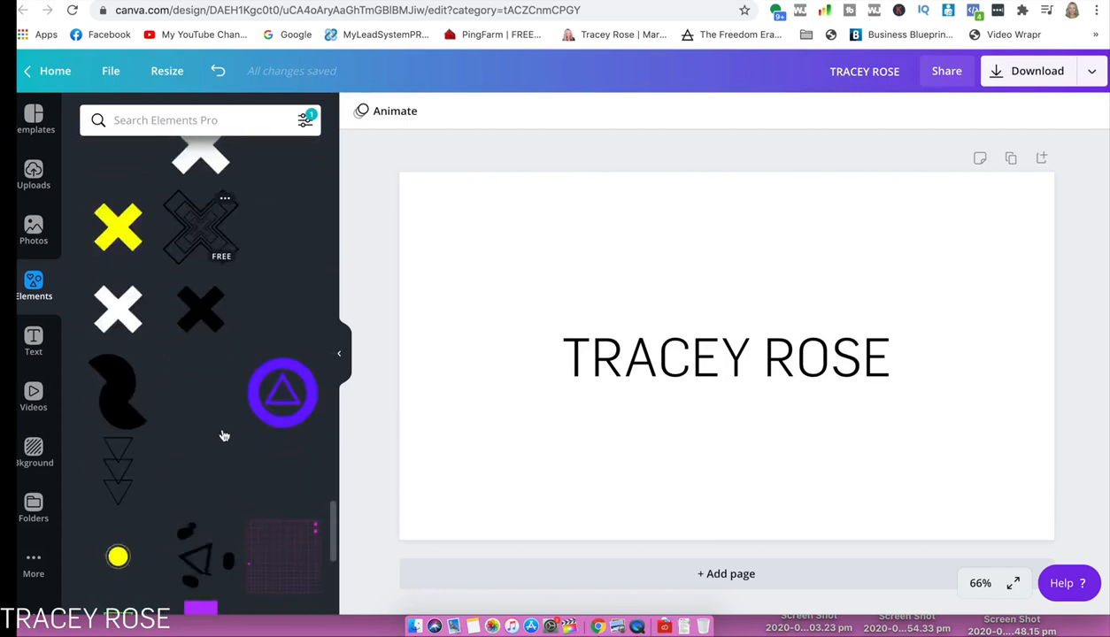
scroll(down, 3)
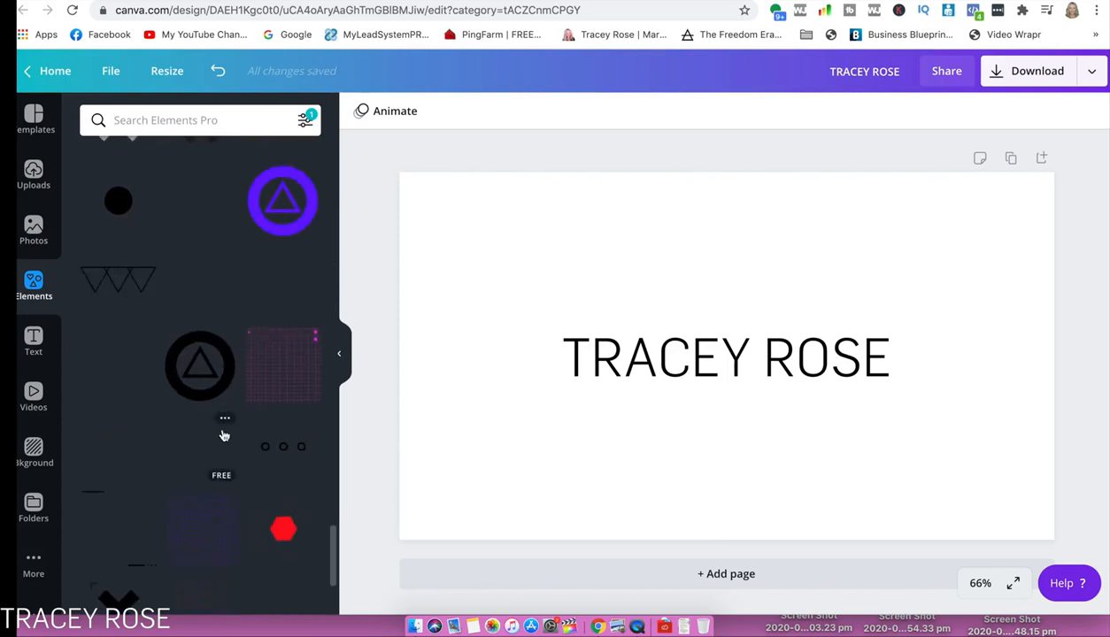
scroll(down, 3)
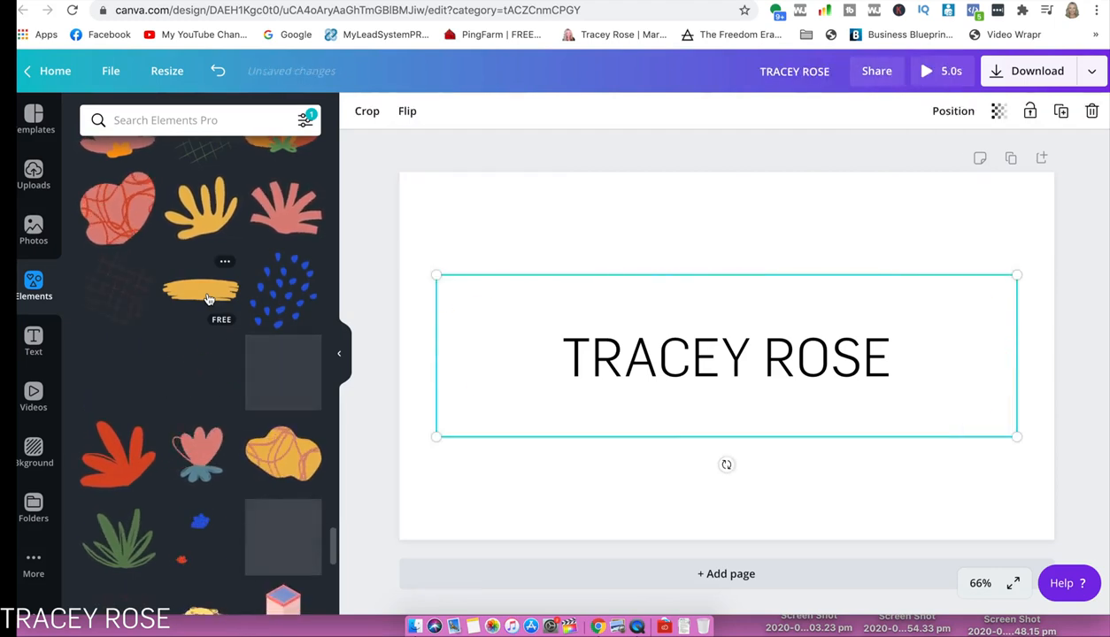
click(199, 292)
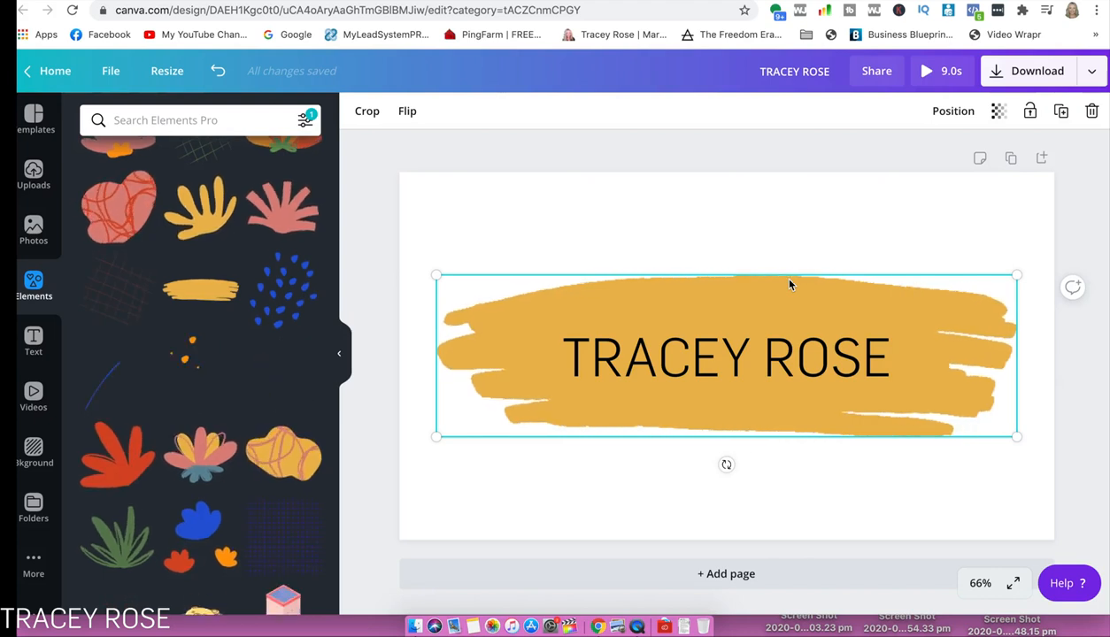
scroll(down, 3)
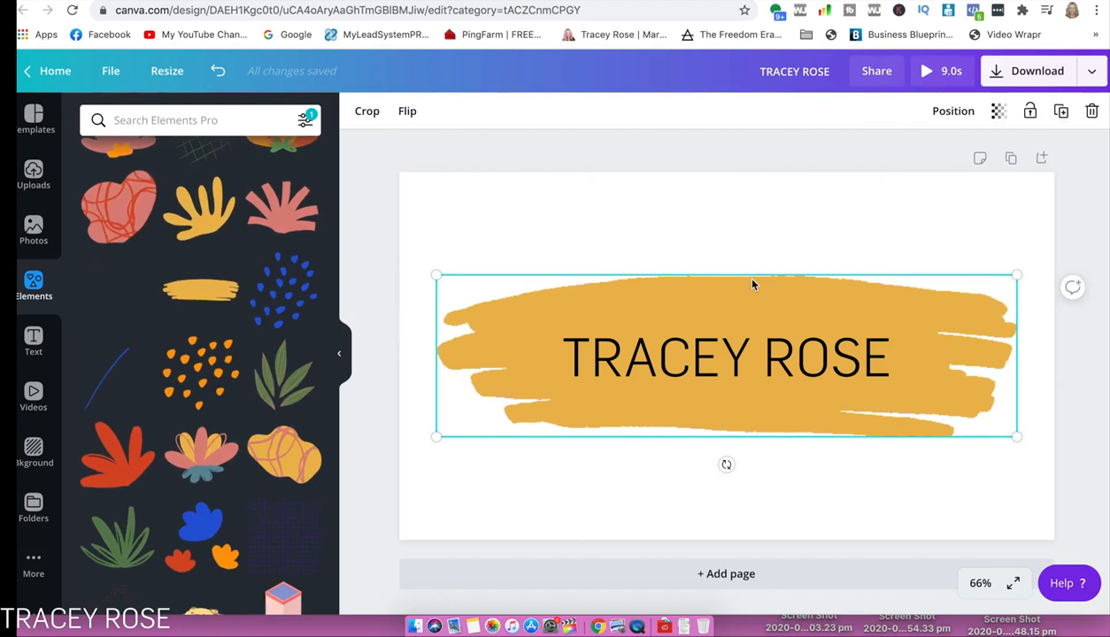
click(726, 356)
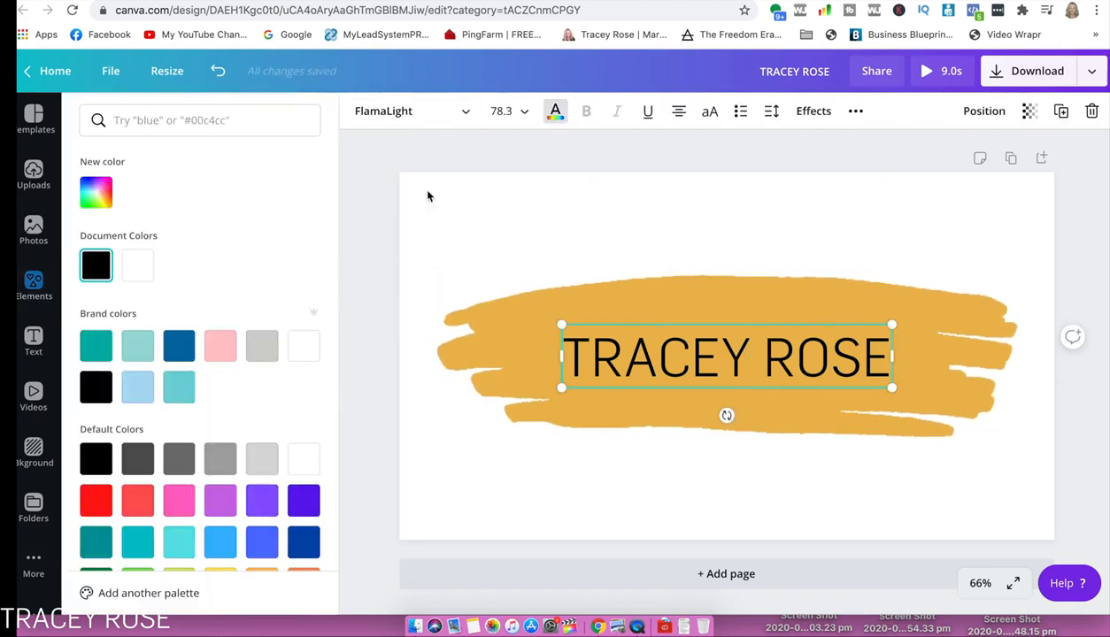
click(303, 345)
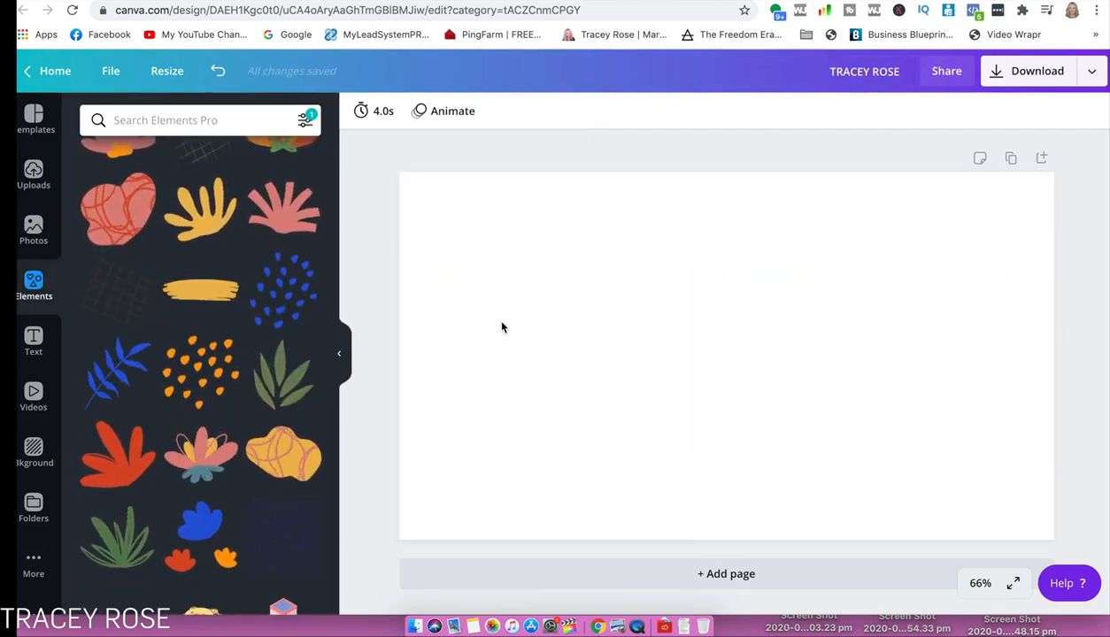
Search 'heart' and place a small pink heart speech bubble at the name's end
text(heart)
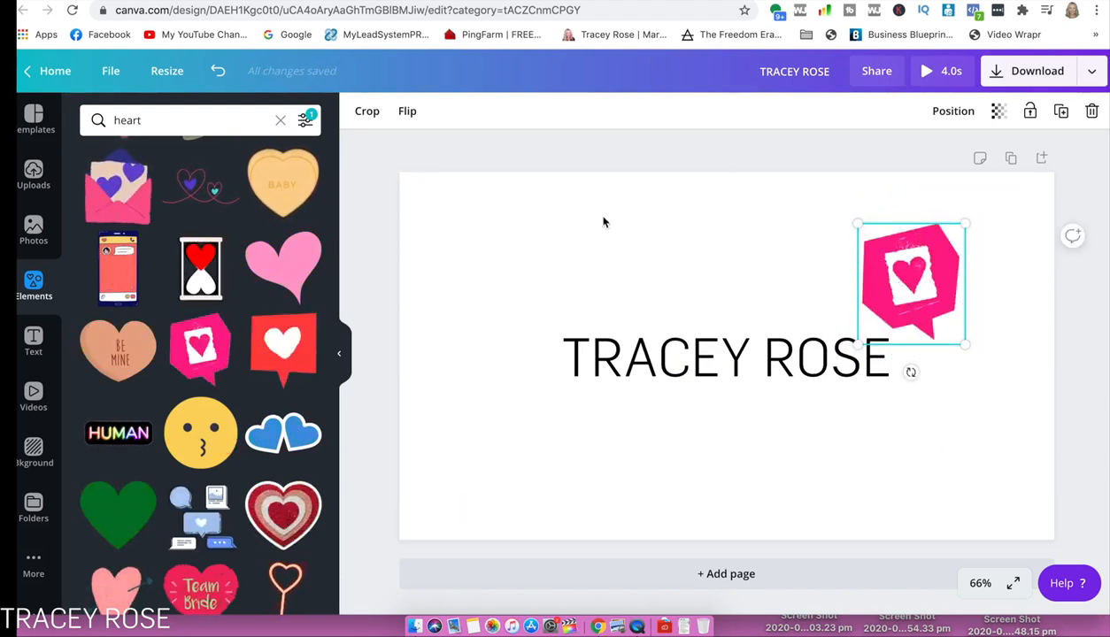
click(407, 111)
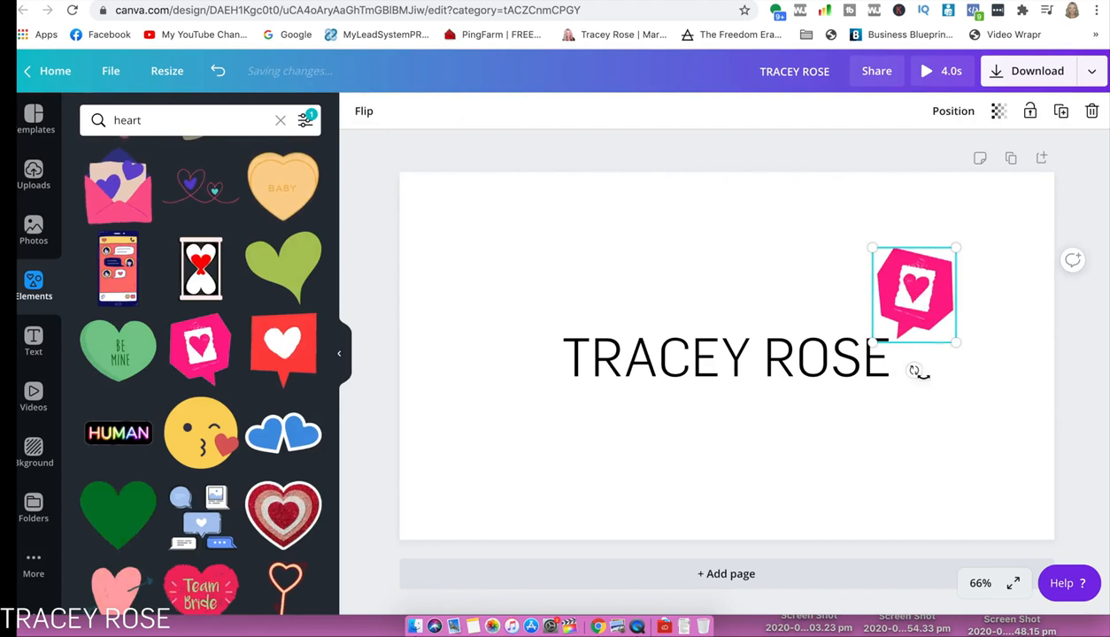
drag(914, 370, 900, 365)
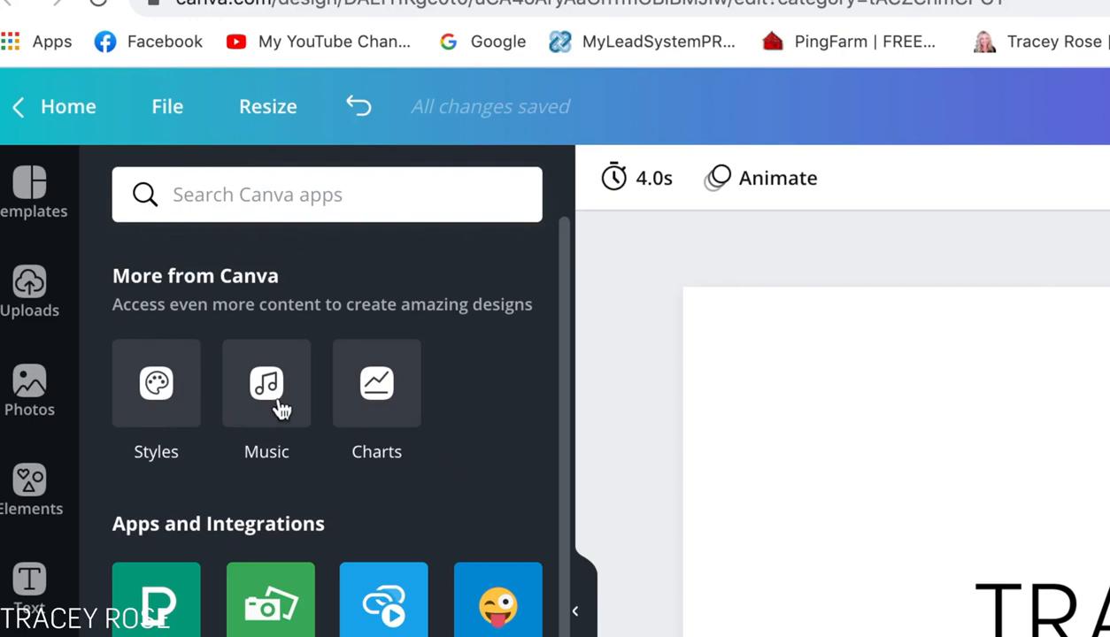
Filter the music library to free tracks, search 'Pop' and preview the Club track
click(266, 383)
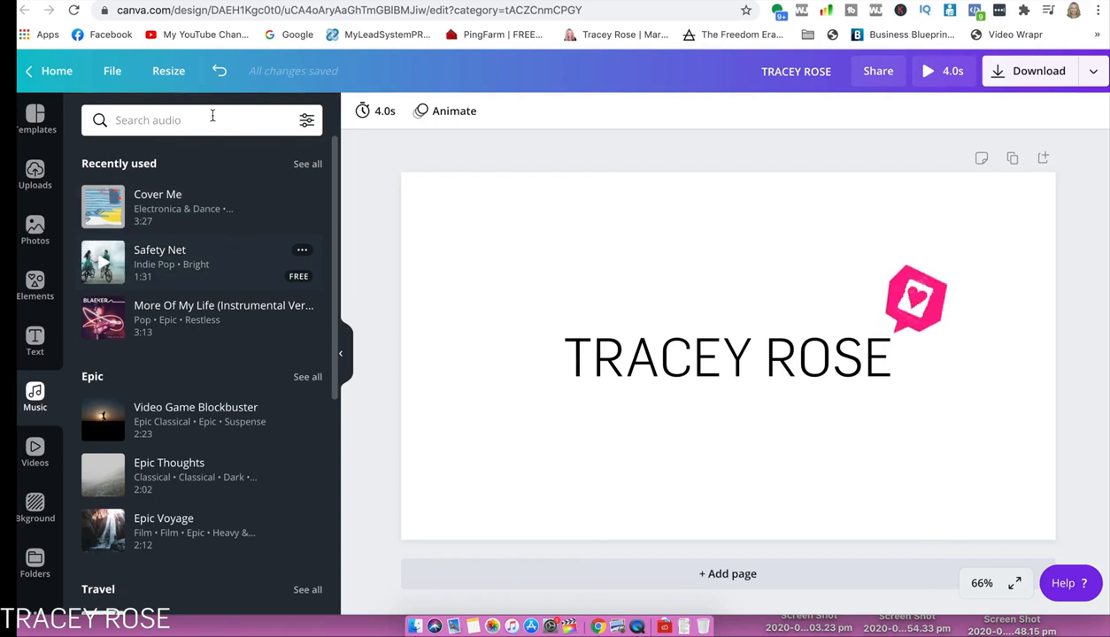
click(306, 120)
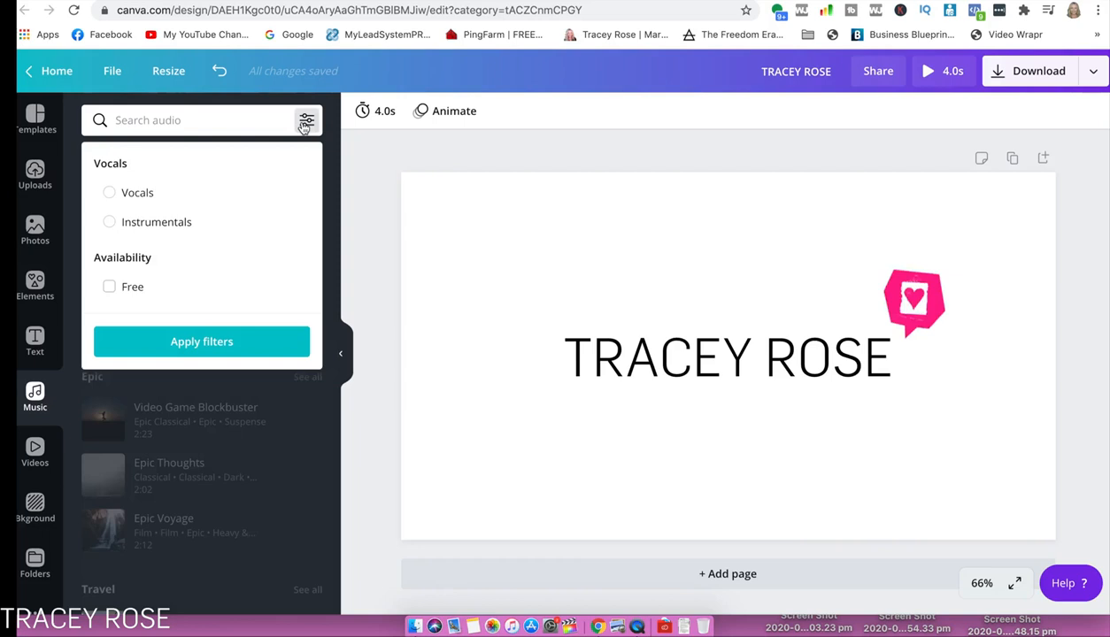
click(108, 286)
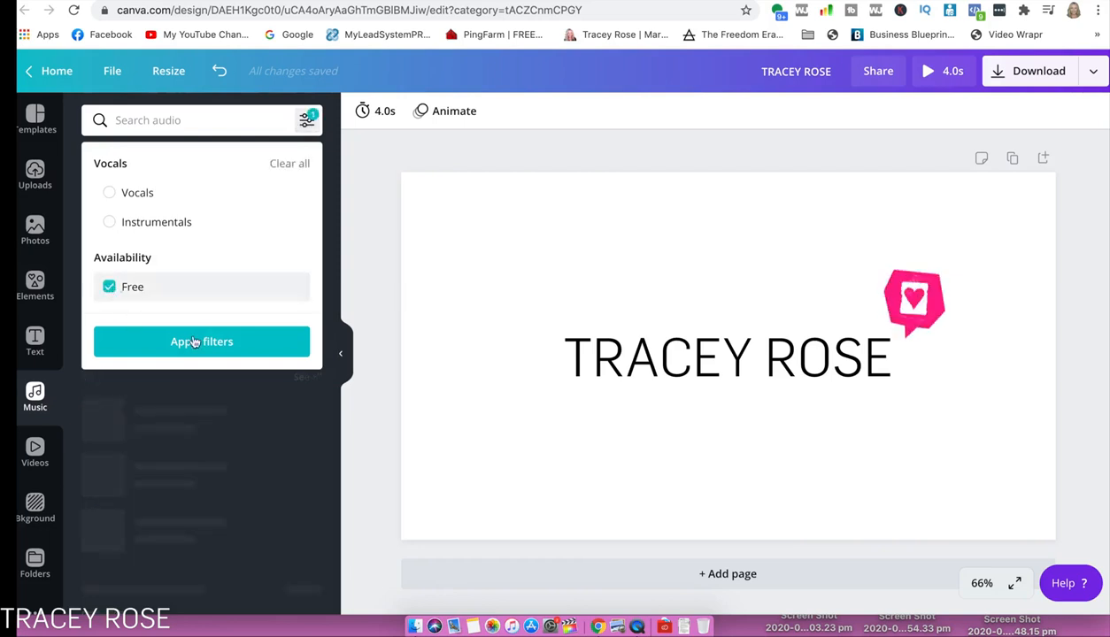
click(201, 341)
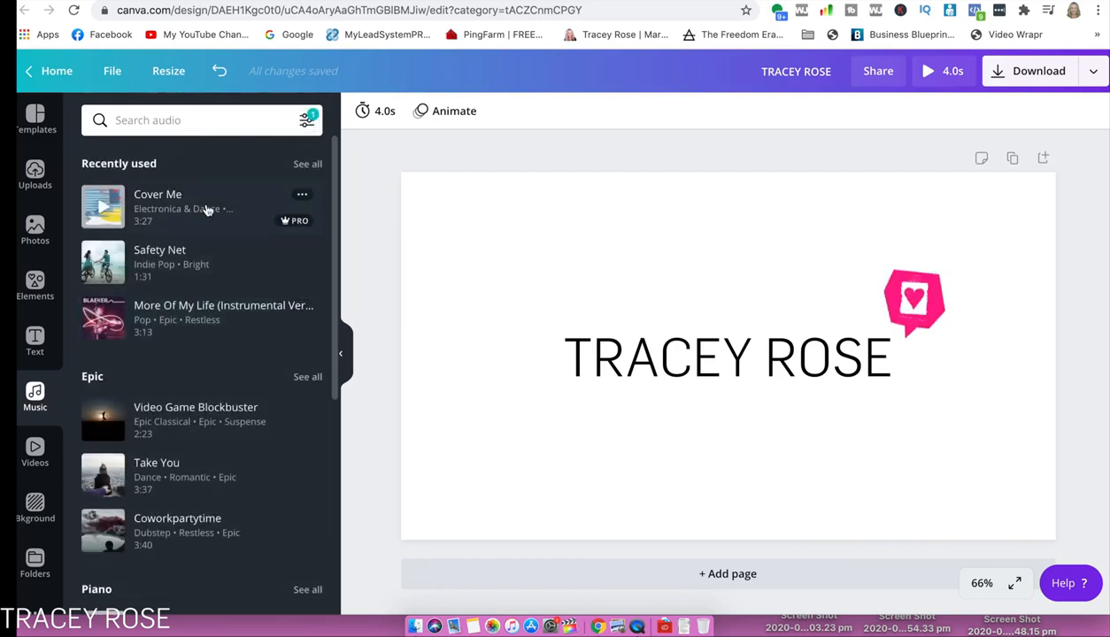
text(Pop)
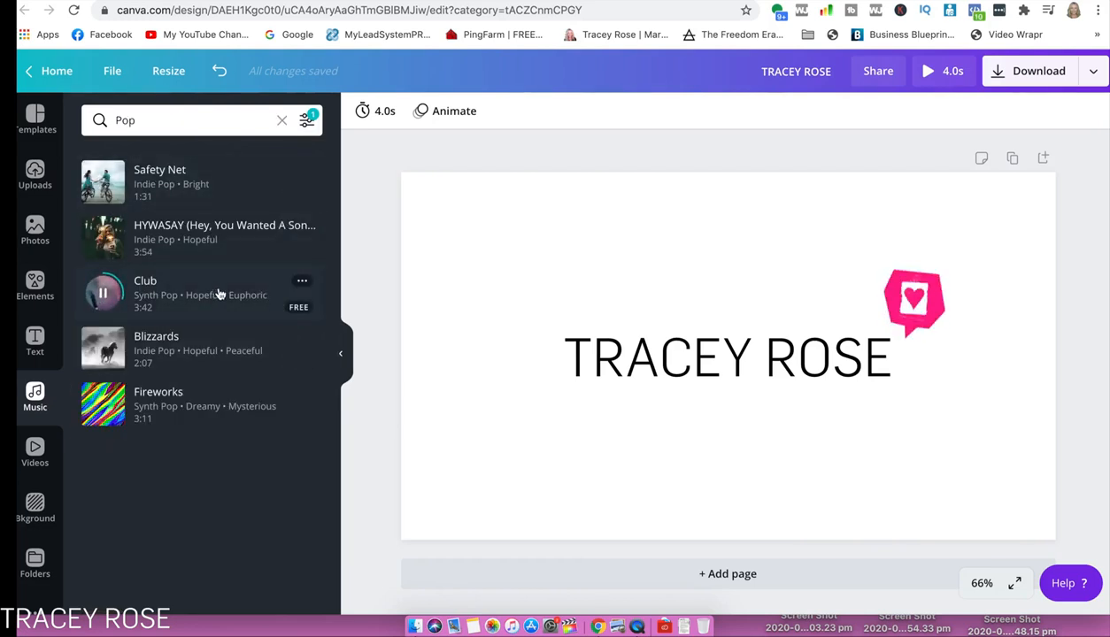
click(102, 292)
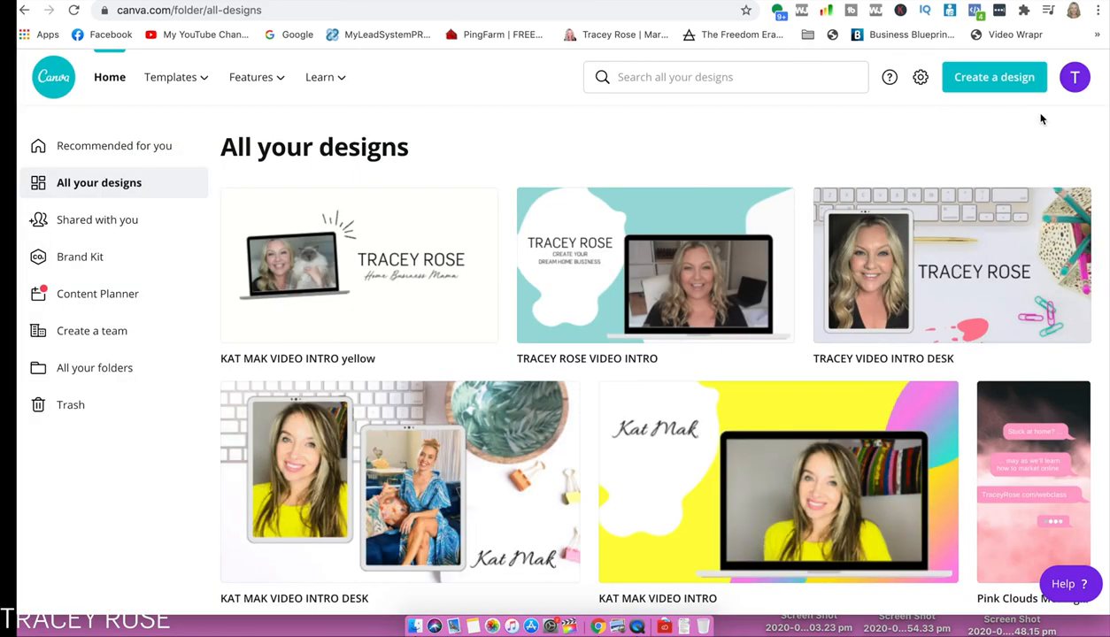
Create a new YouTube Thumbnail with a yellow-orange gradient background and add a heading
click(994, 77)
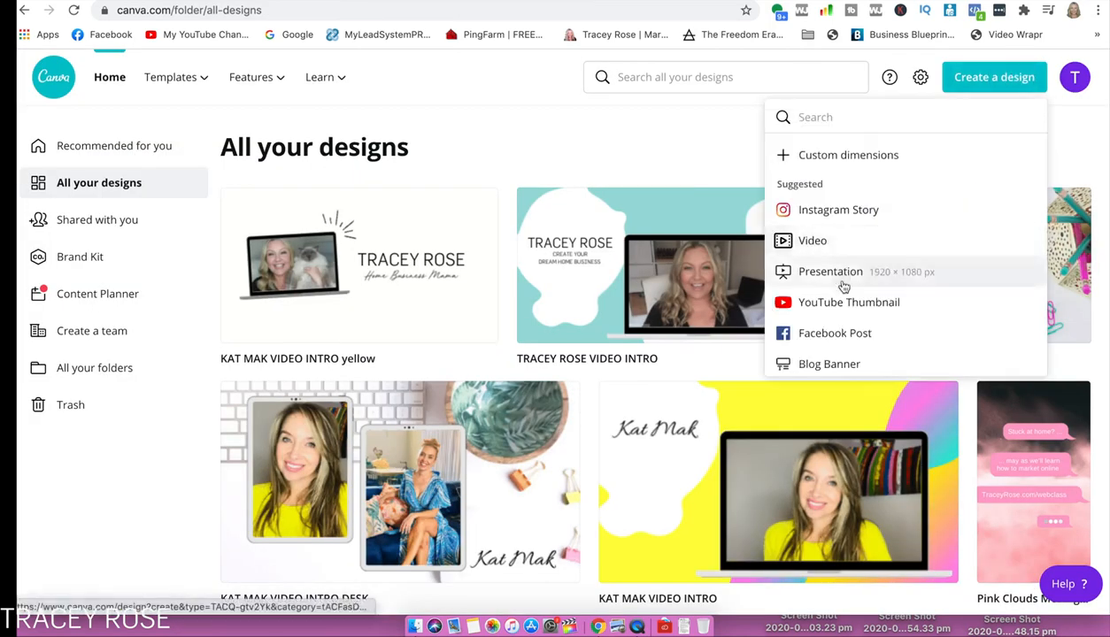
click(848, 301)
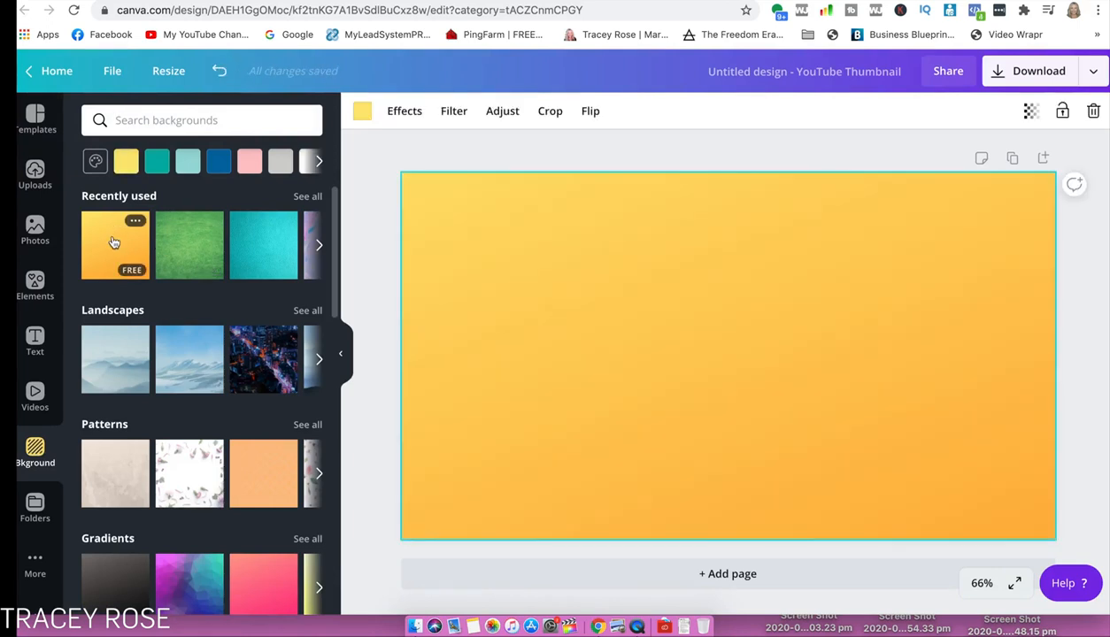
click(126, 161)
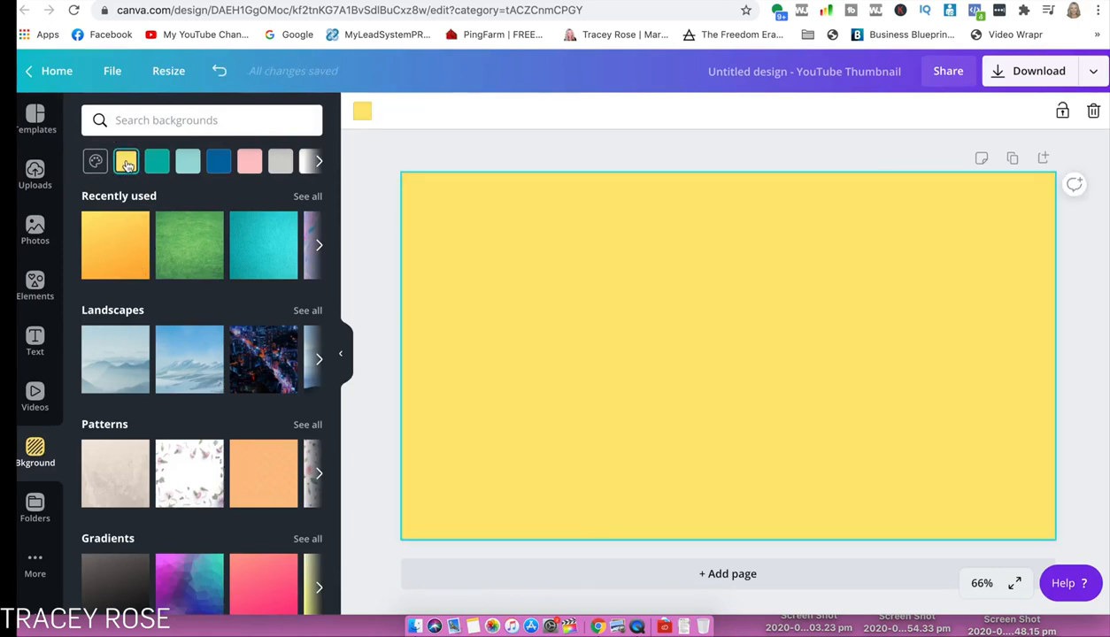
click(125, 161)
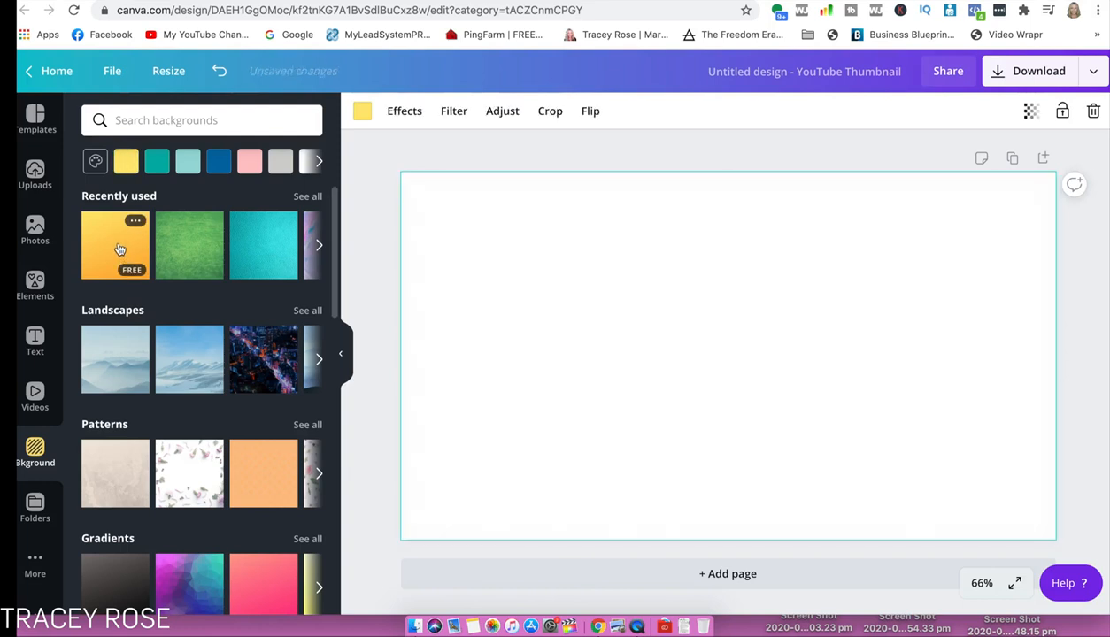
click(115, 245)
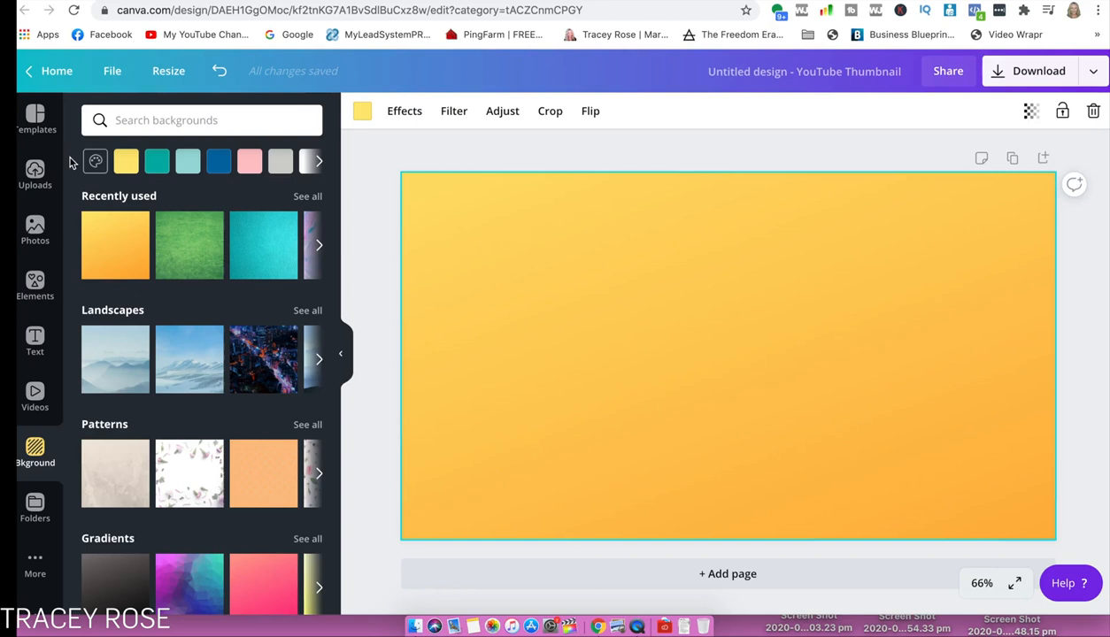
click(34, 342)
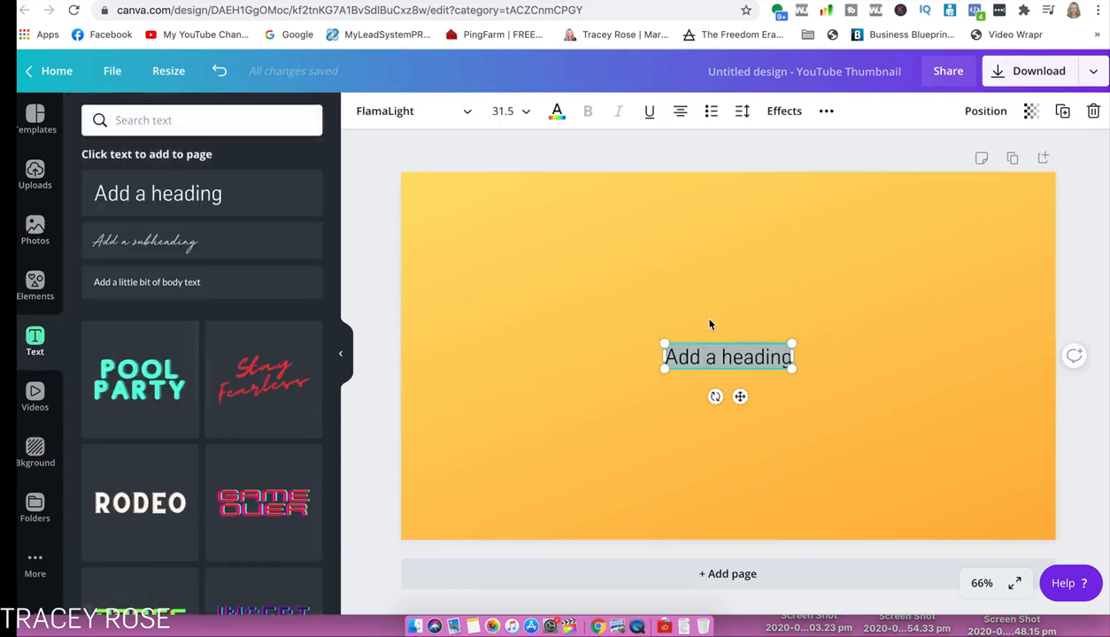
Type 'Kat Mak' into the heading and deselect it
text(Kat Mak)
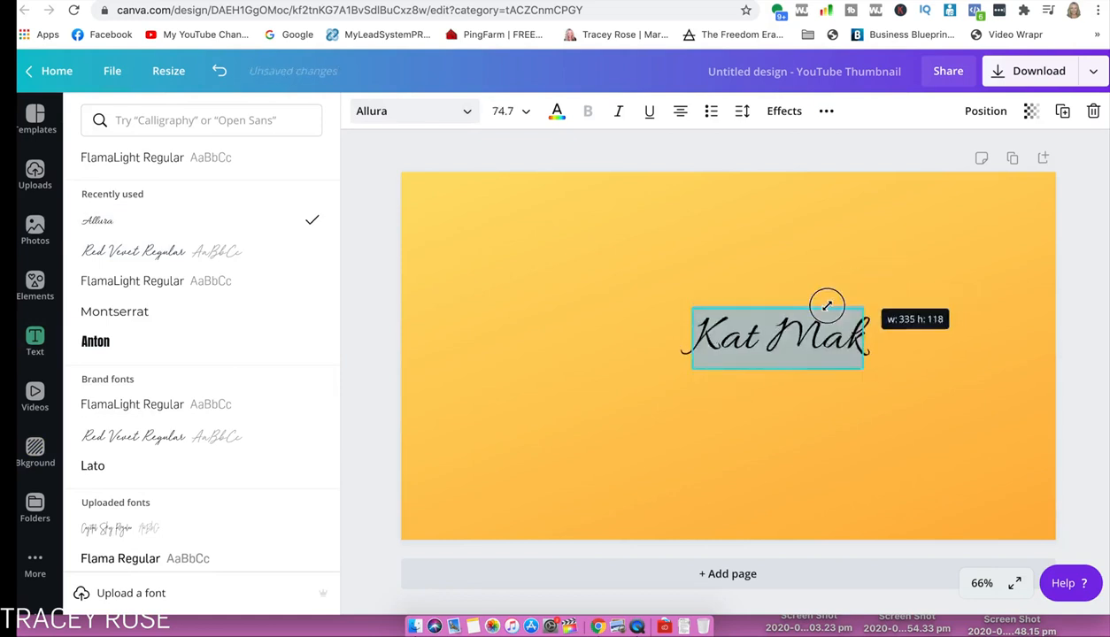
click(360, 267)
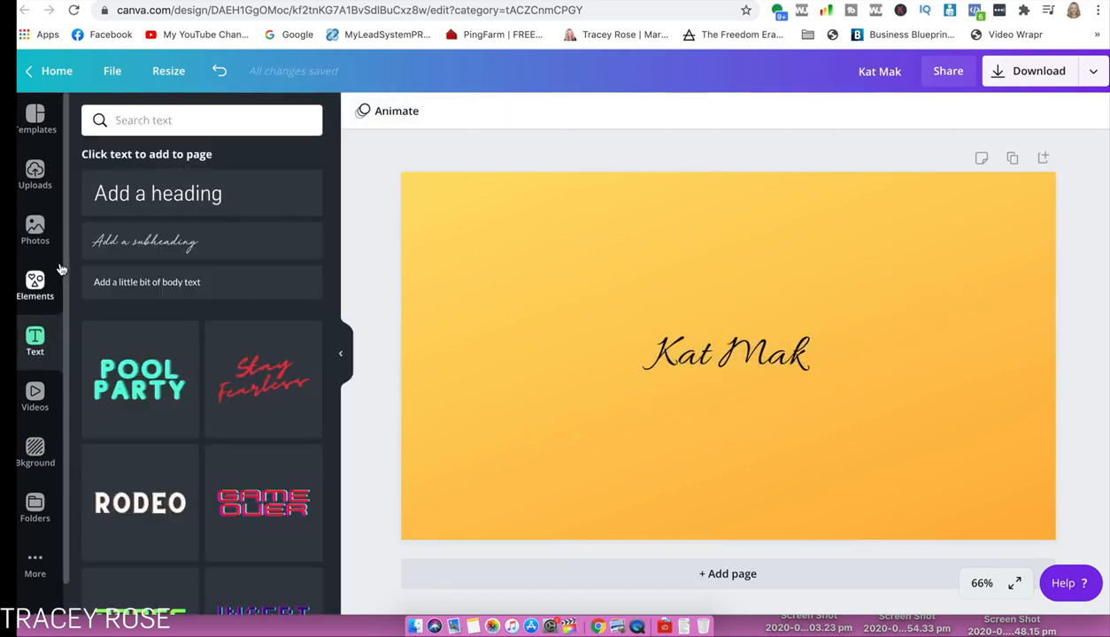
click(34, 285)
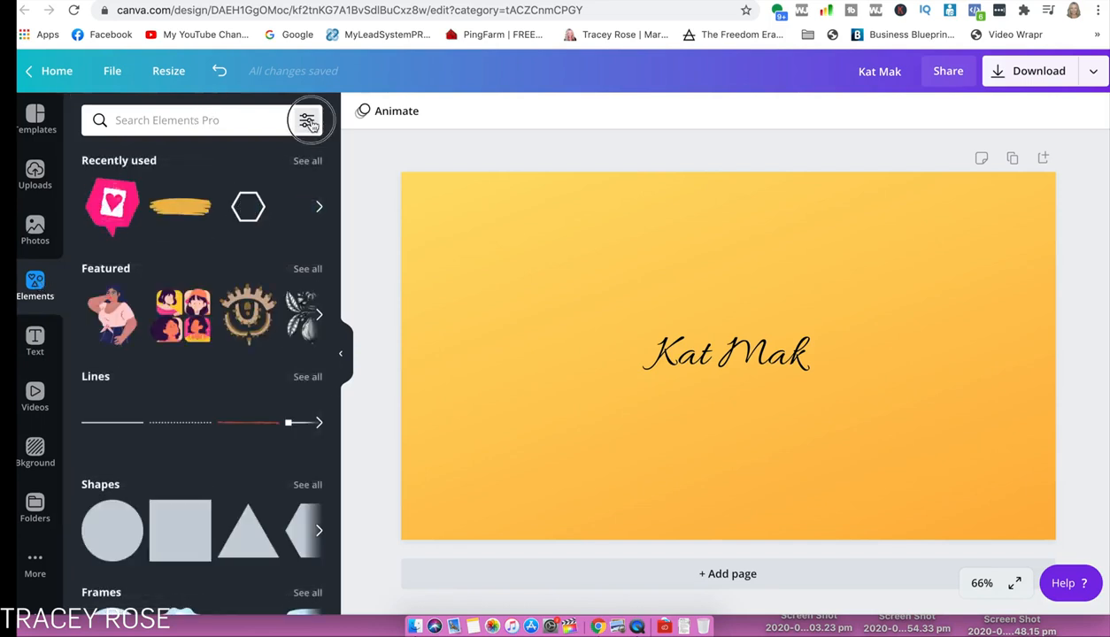
Search 'hexagon' and enlarge a white hexagon outline around the Kat Mak text
click(307, 120)
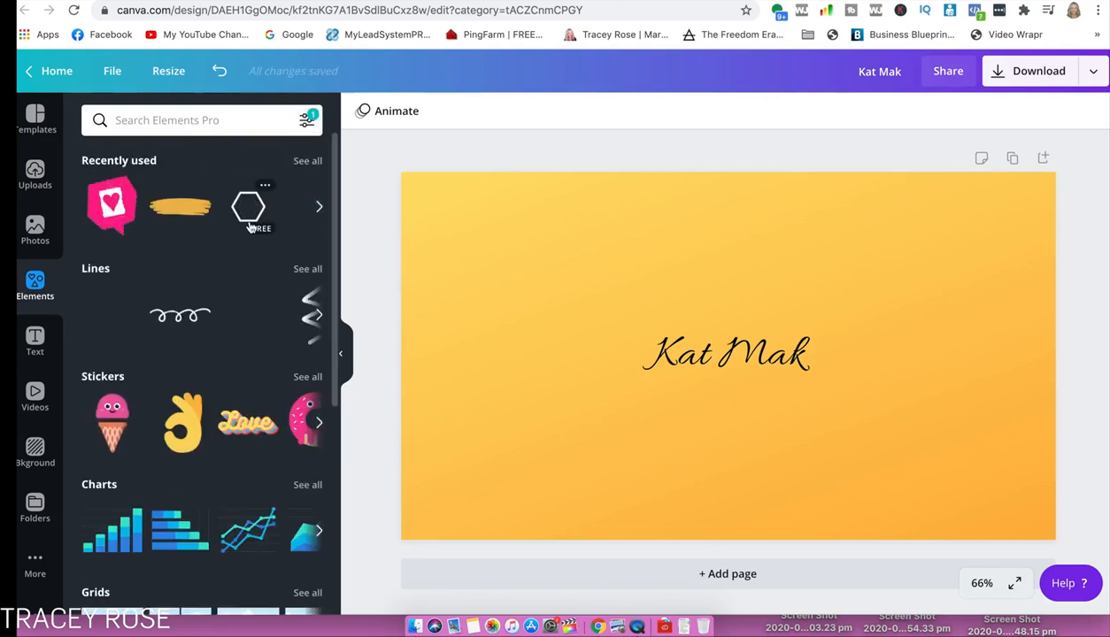
scroll(down, 3)
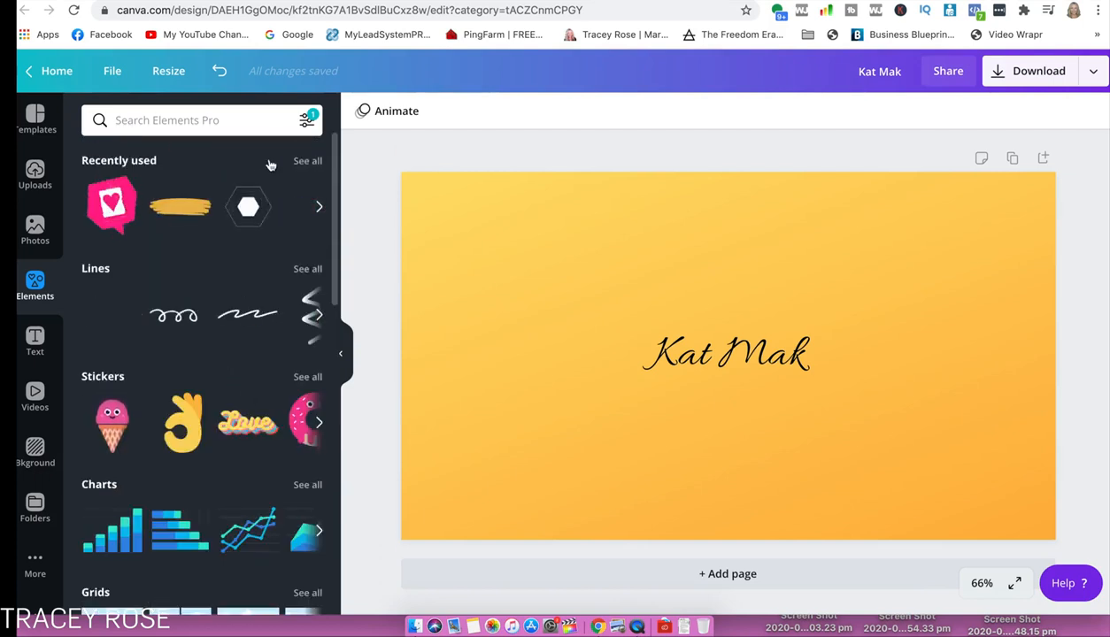
mouse_move(247, 206)
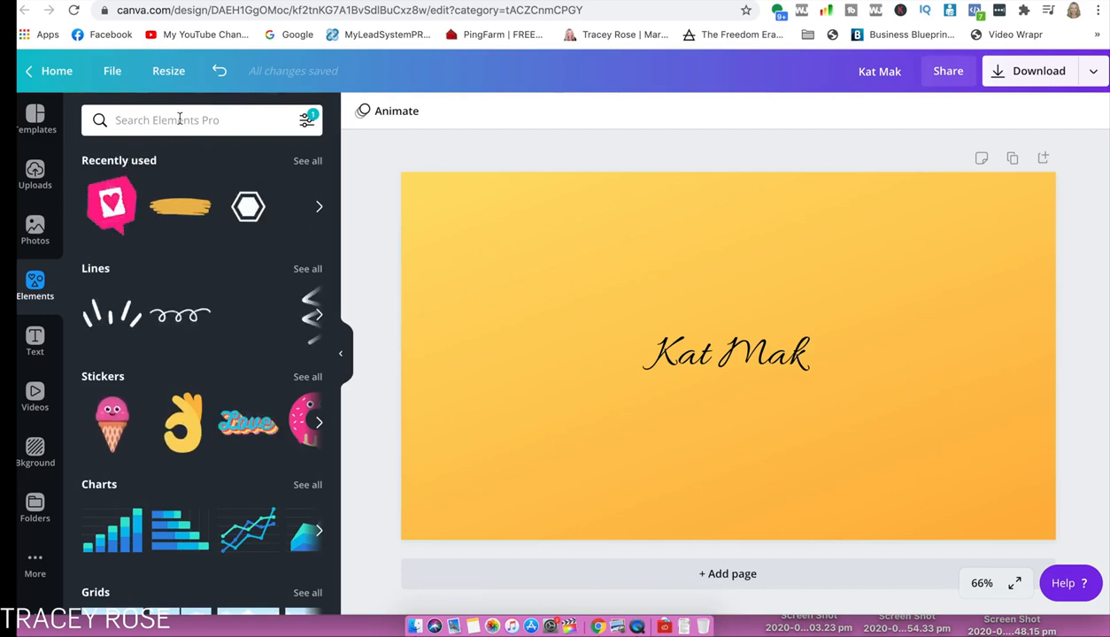
text(hexagon)
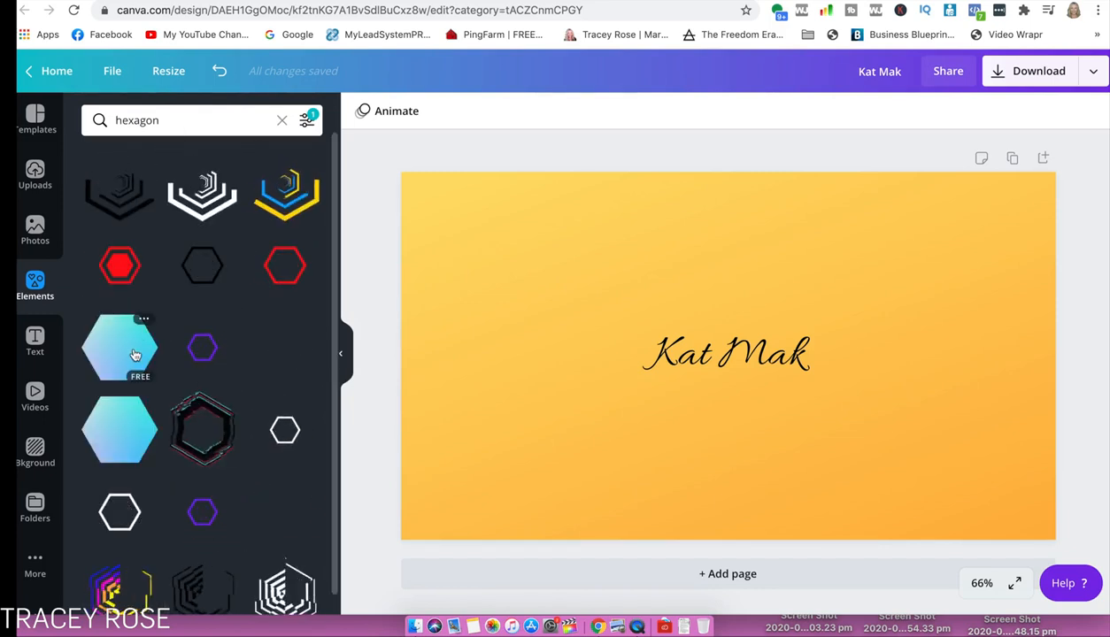
scroll(down, 3)
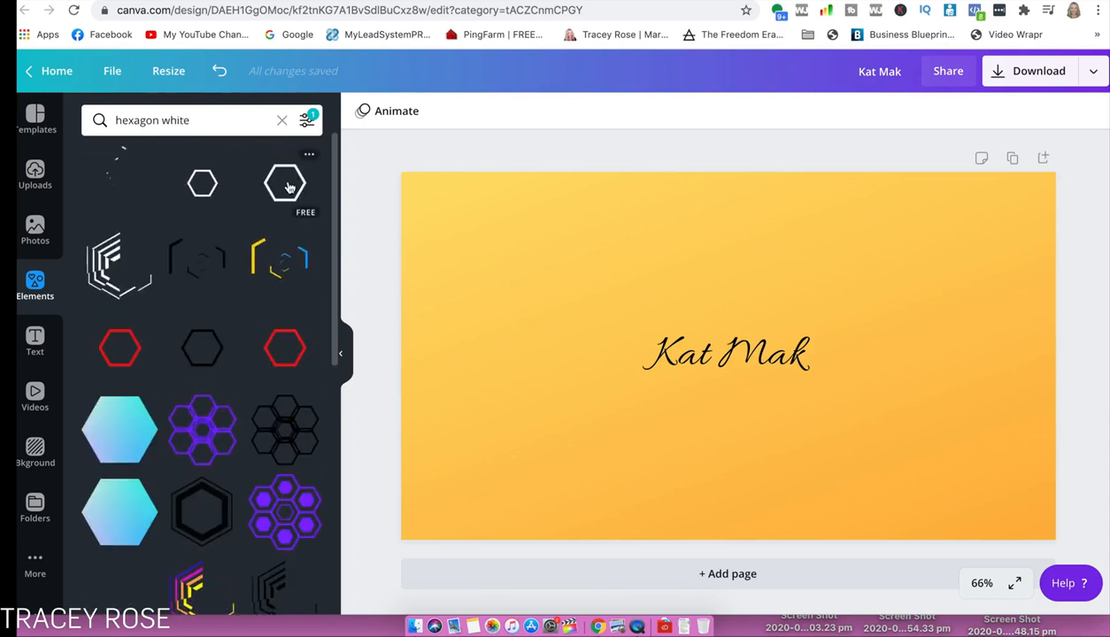
click(285, 184)
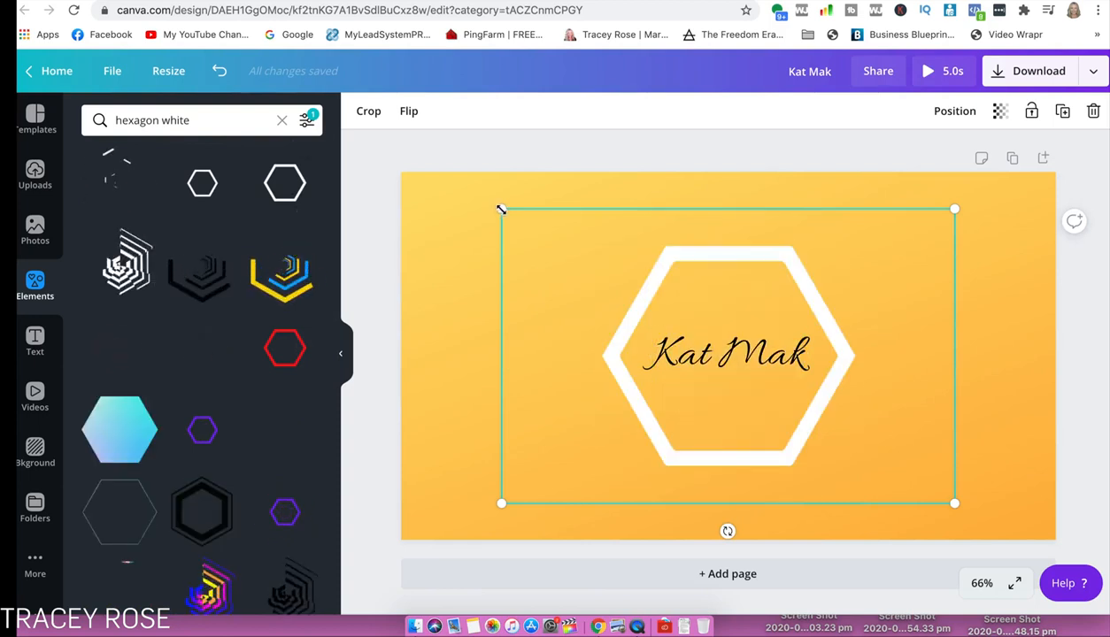
drag(501, 209, 427, 164)
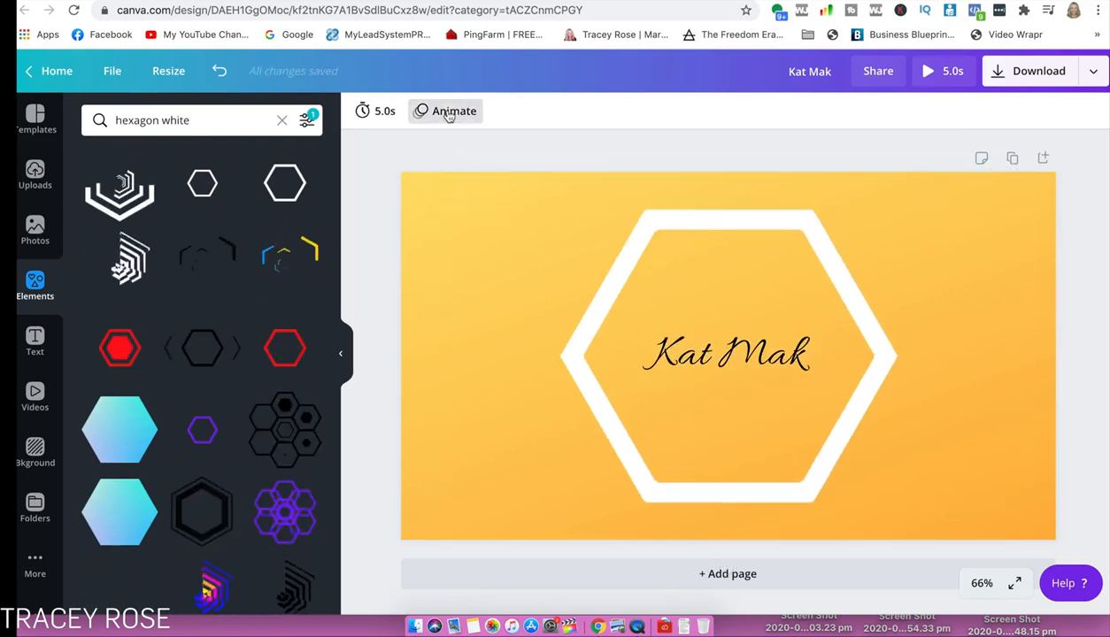
Preview the Block, Pan, Tumble, Baseline and Neon page animations on the design
click(454, 111)
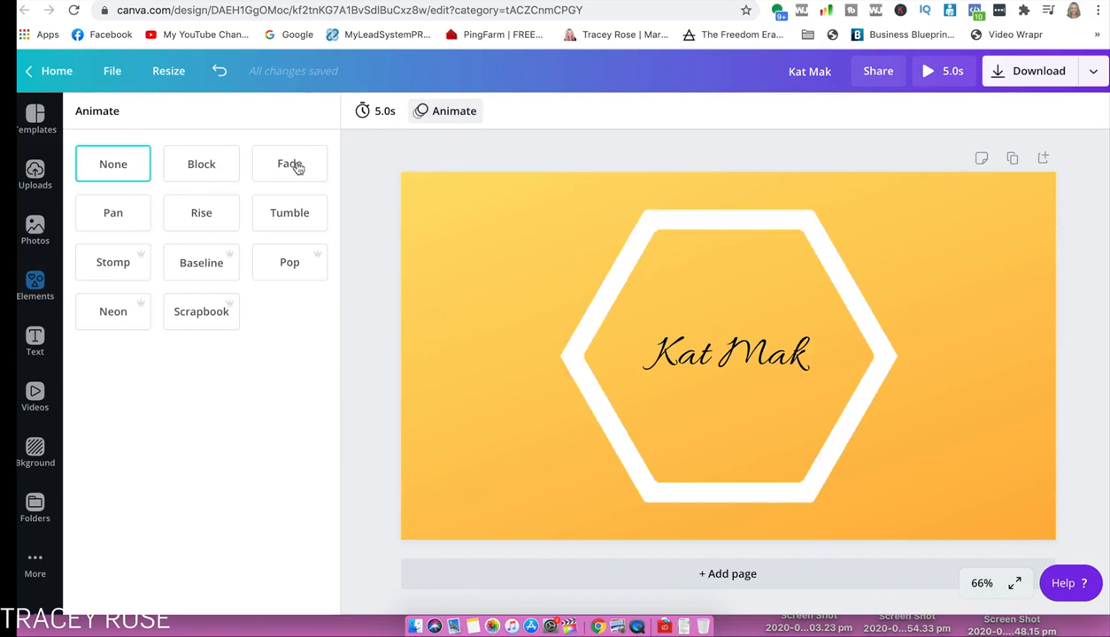
click(201, 163)
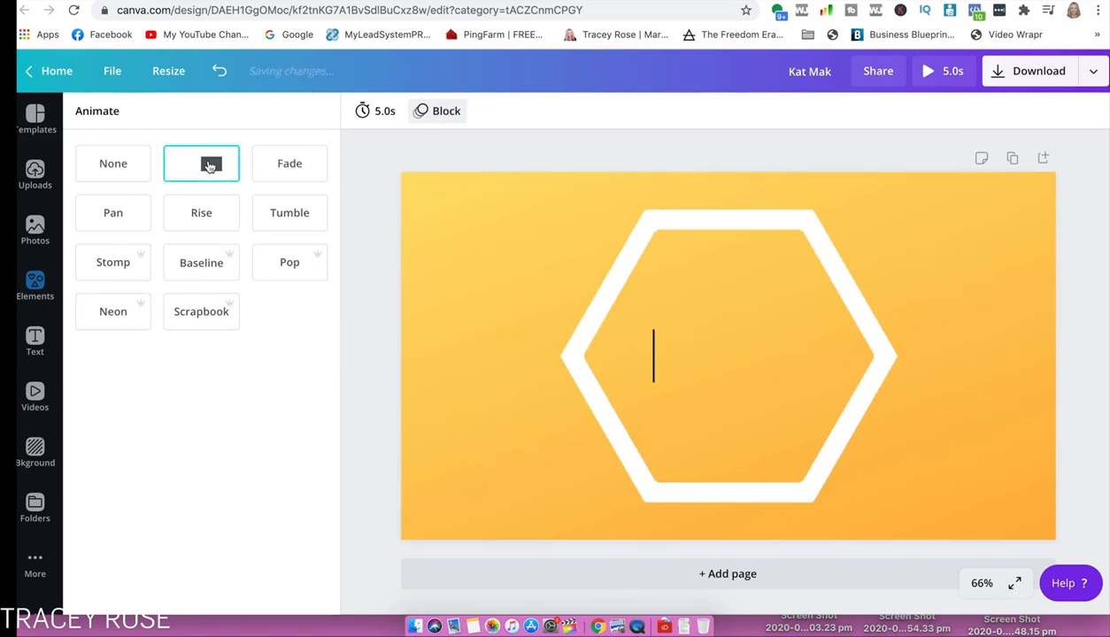
click(201, 162)
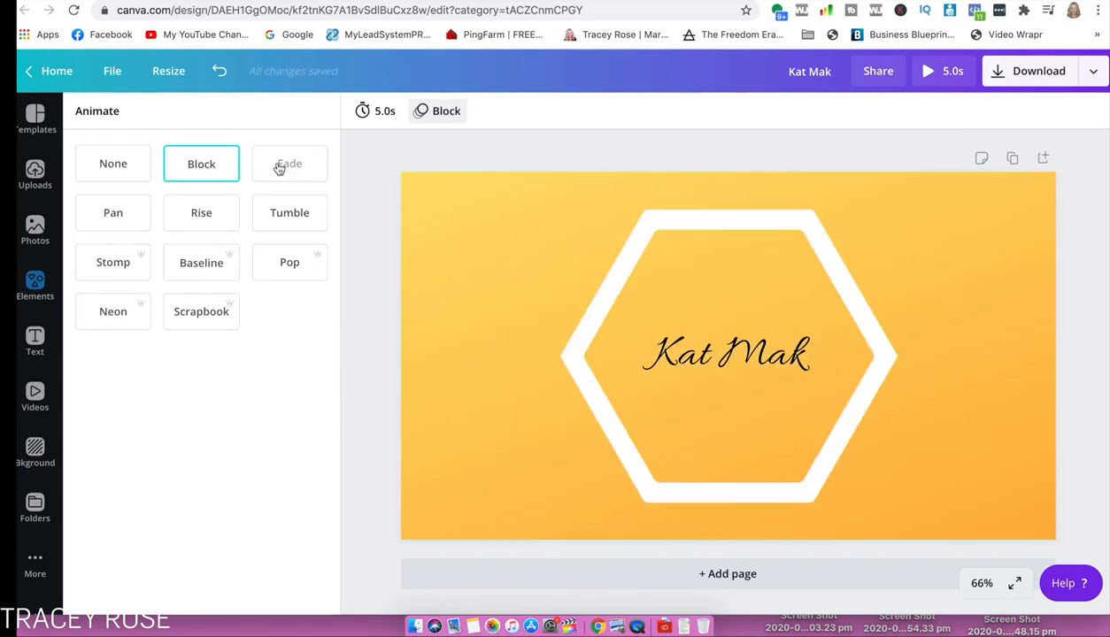
click(112, 212)
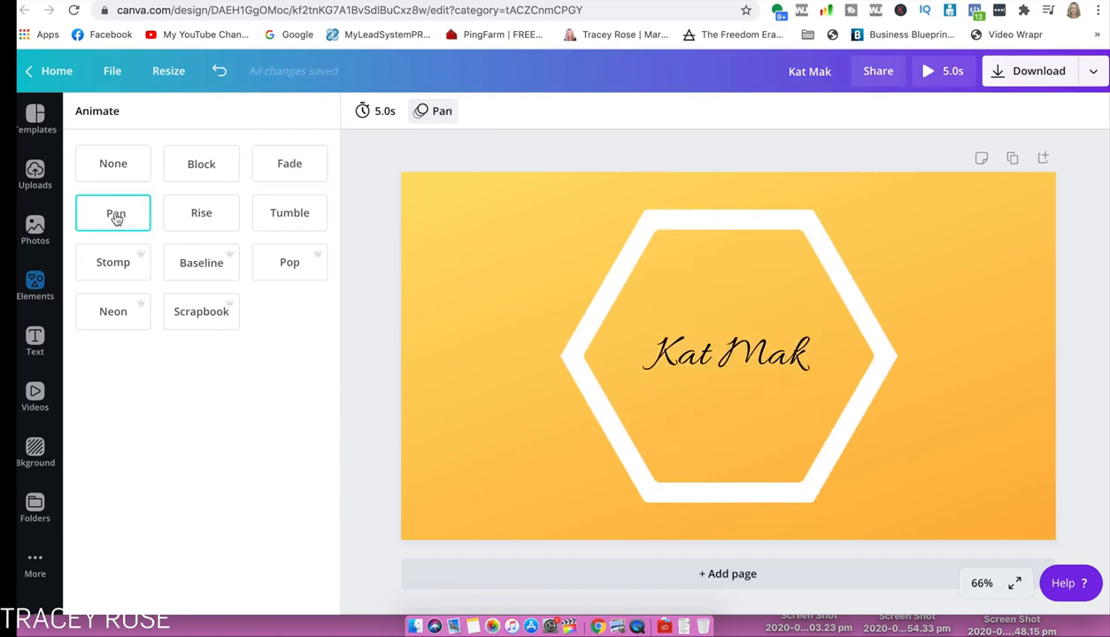
click(289, 212)
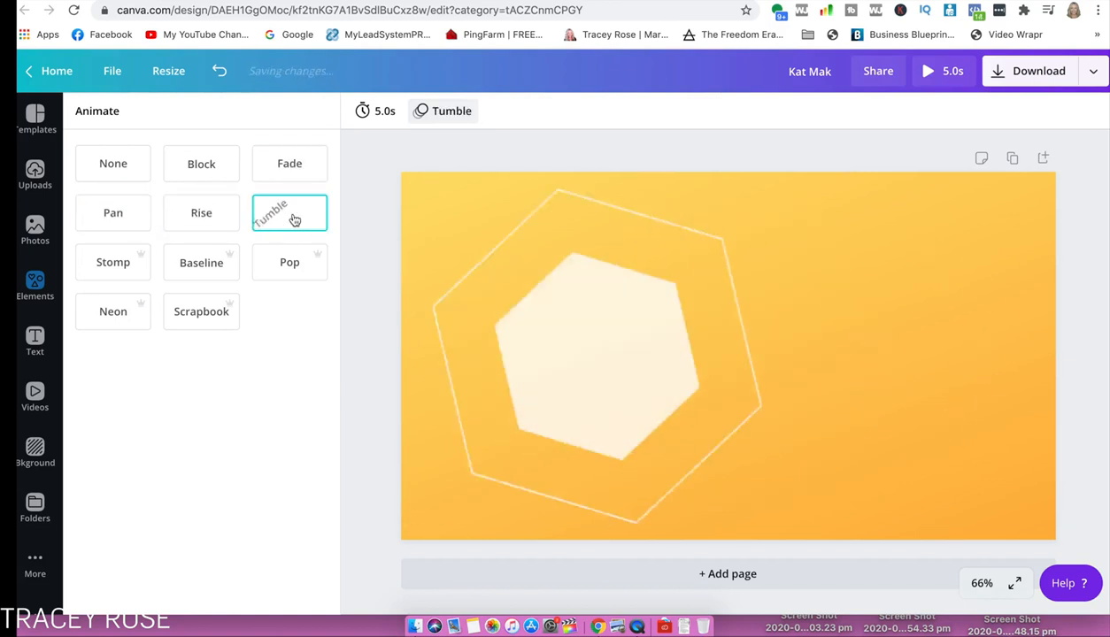
click(201, 262)
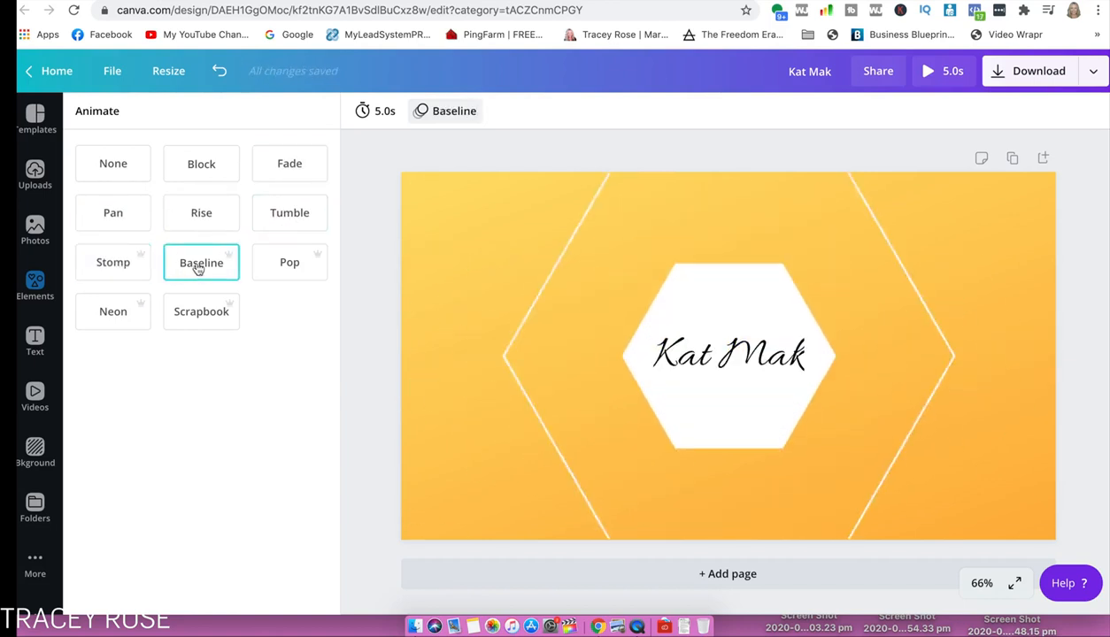
click(112, 310)
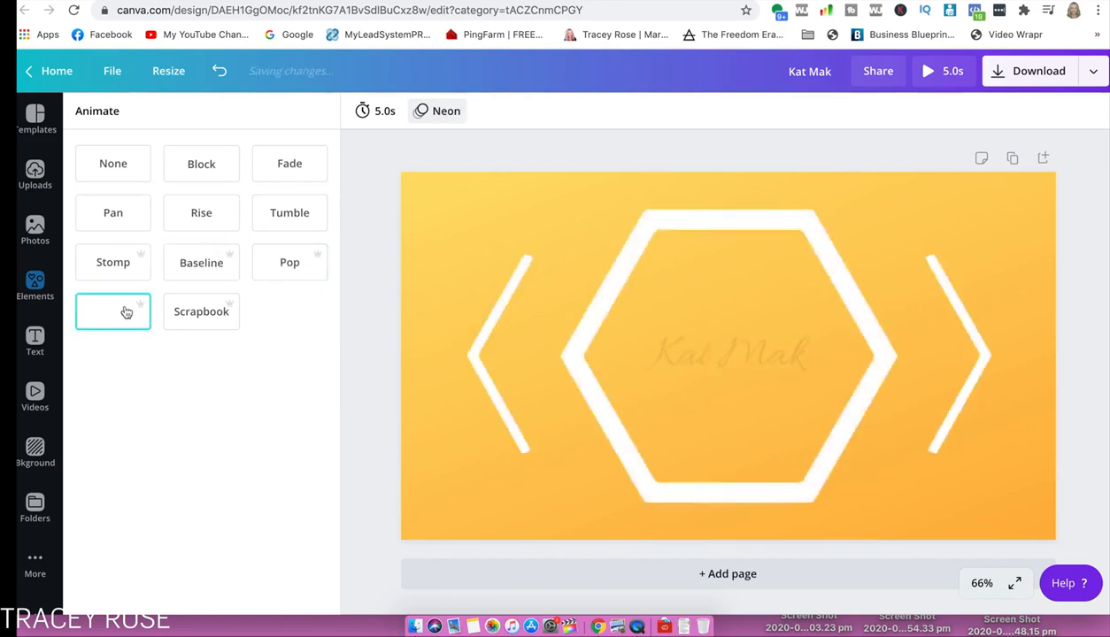
click(289, 262)
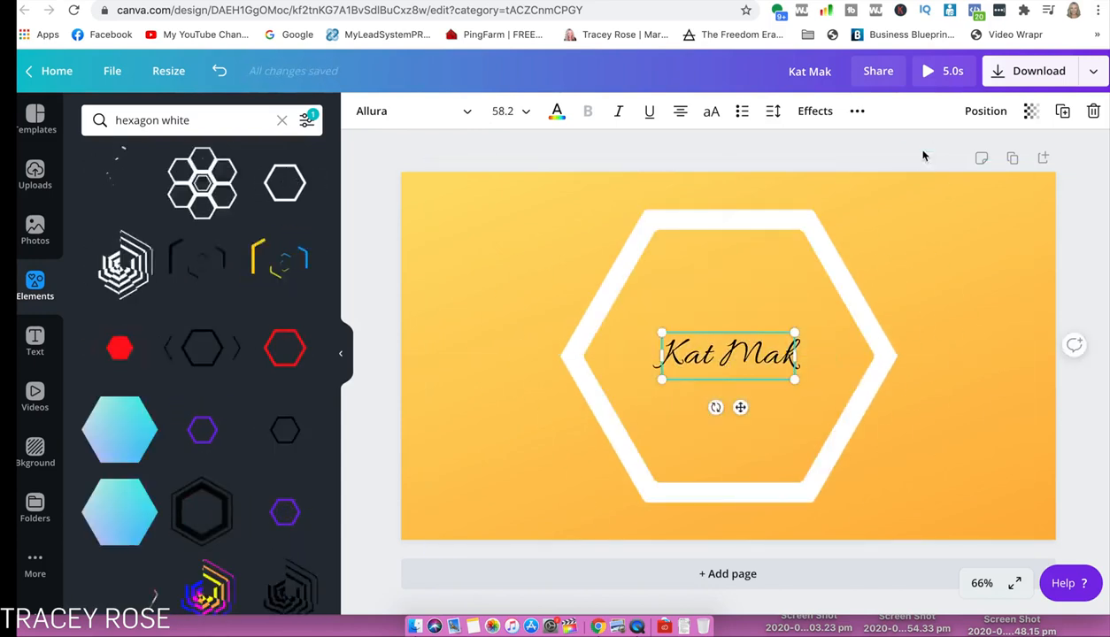
click(927, 71)
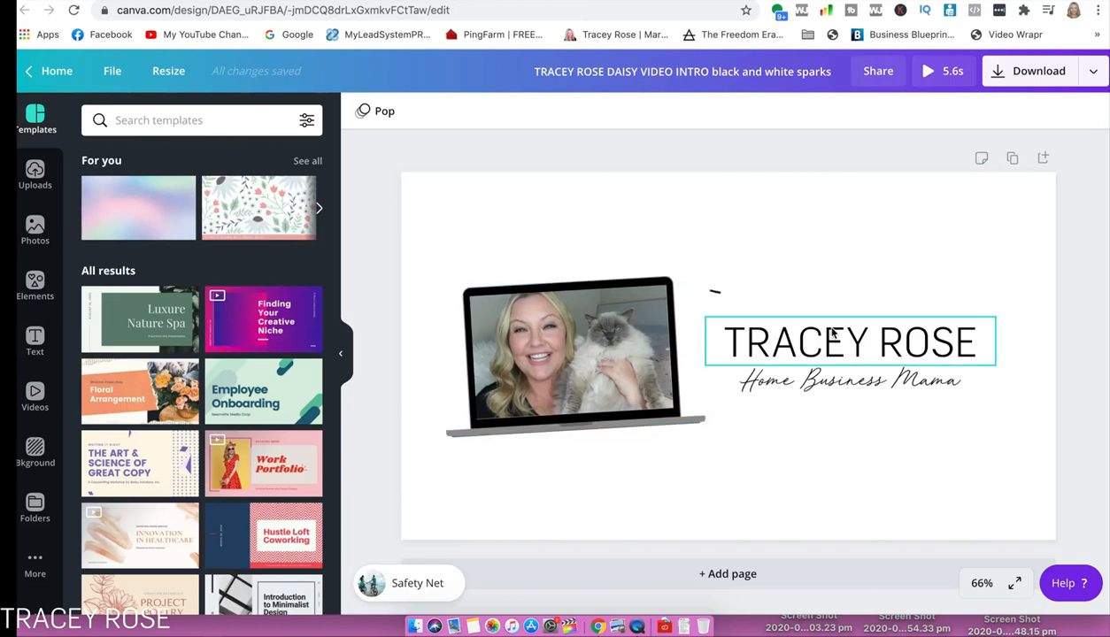
Preview the Tracey Rose laptop intro, then start another YouTube Thumbnail design
click(575, 354)
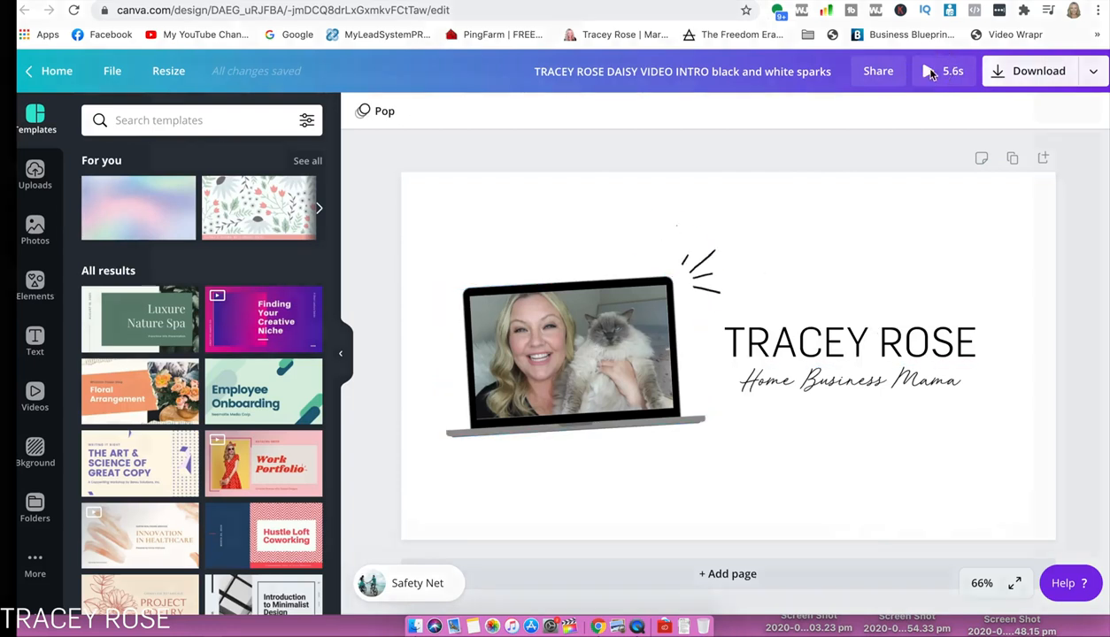
click(929, 71)
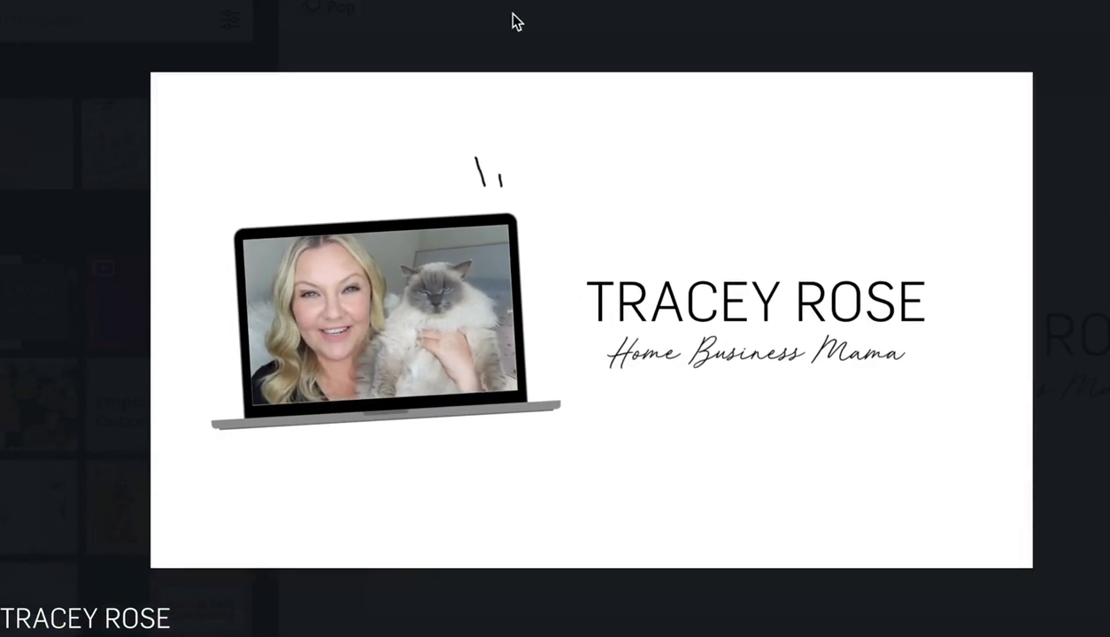
click(993, 79)
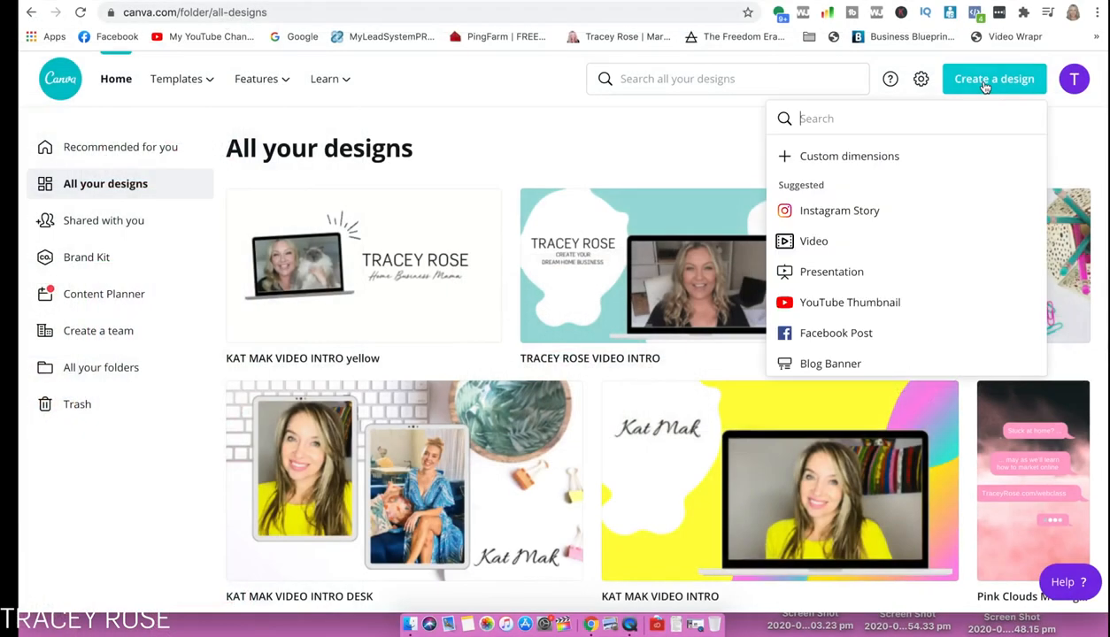
click(848, 301)
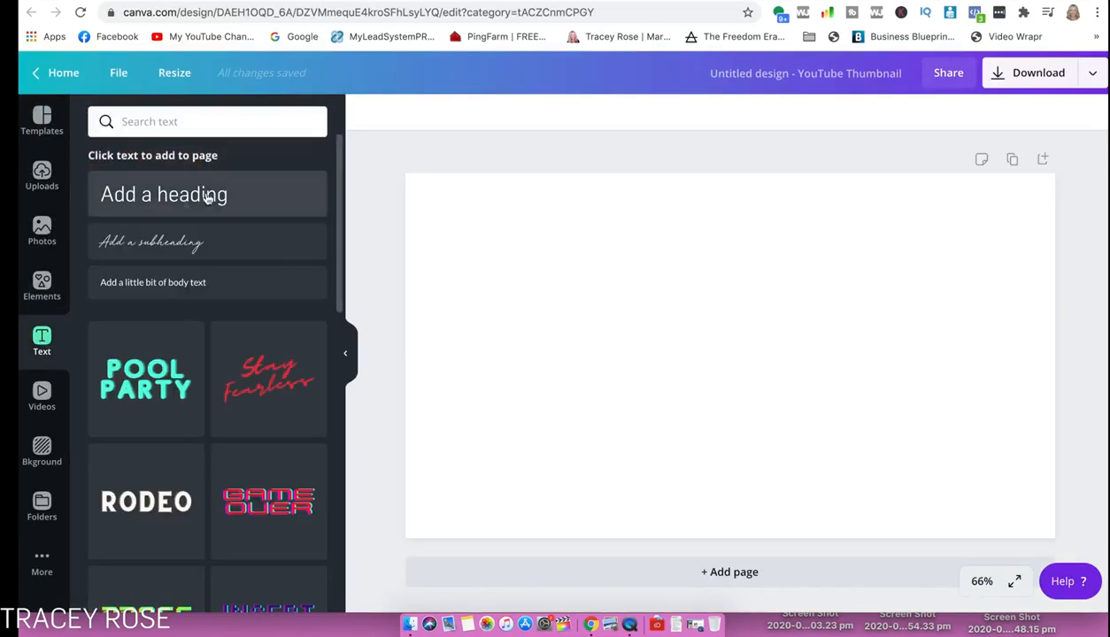
Add a TRACEY ROSE heading with 'Home Business Mama' beneath in the Red Vevet script font
click(163, 193)
text(Home Bu)
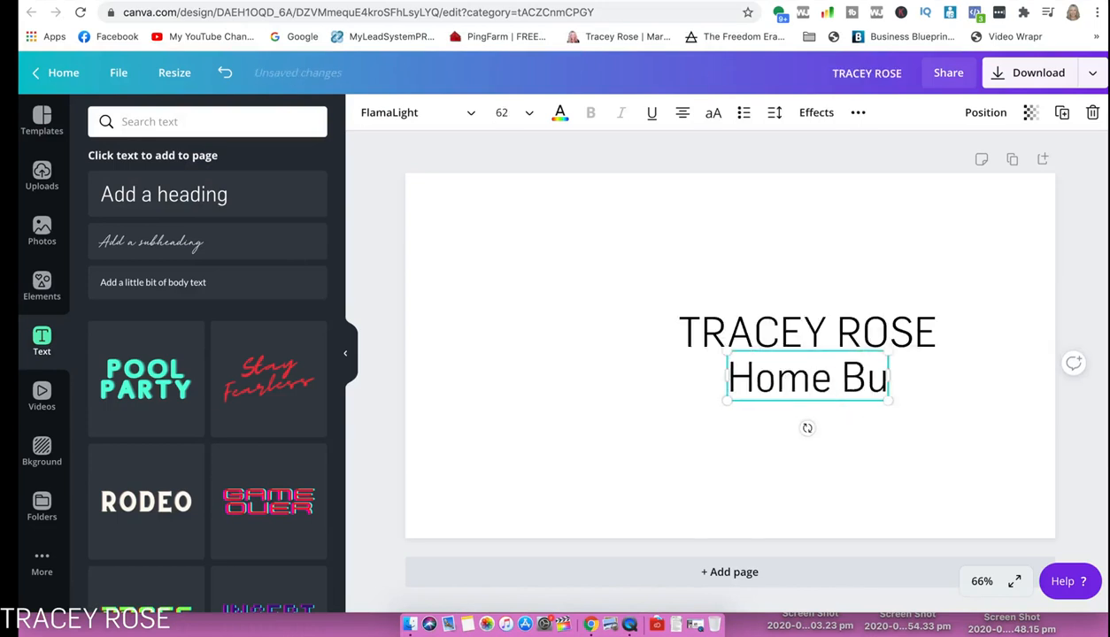
click(412, 112)
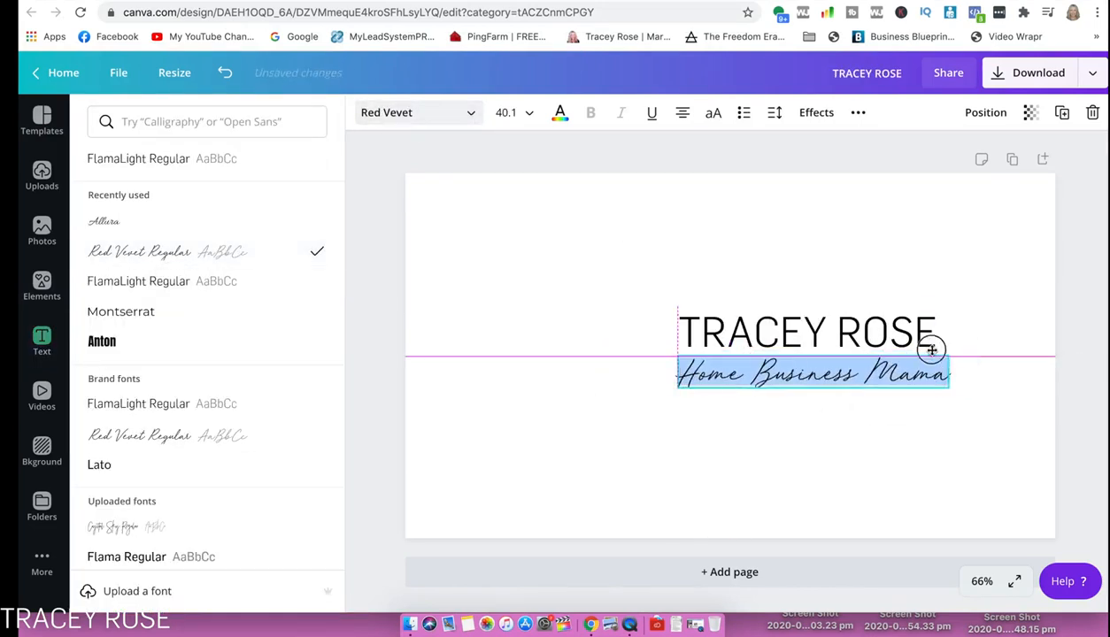
click(604, 336)
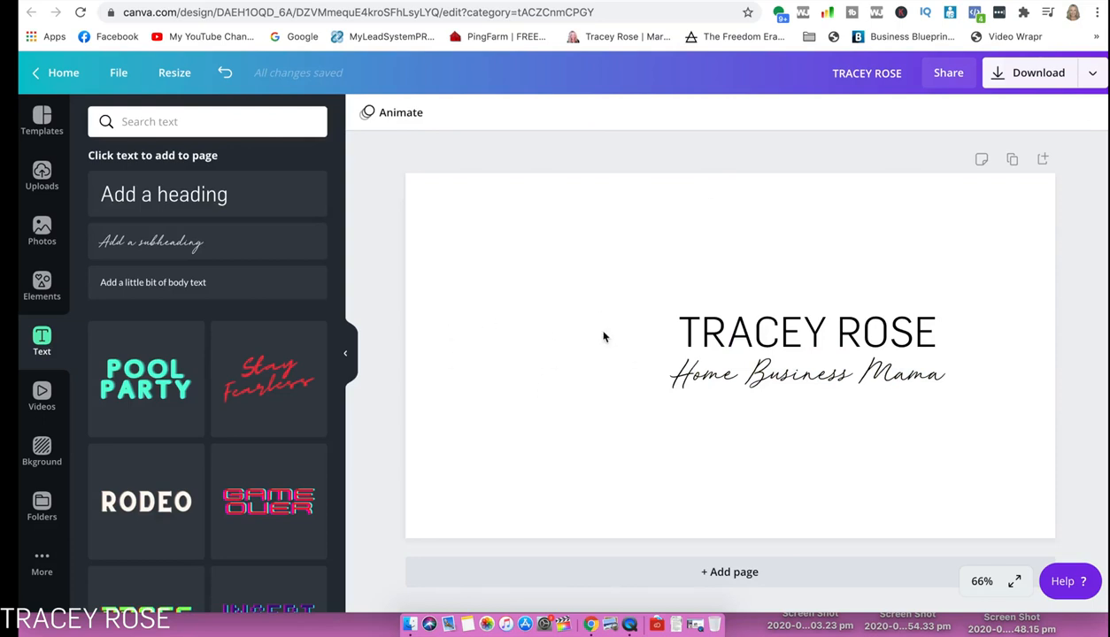
mouse_move(533, 382)
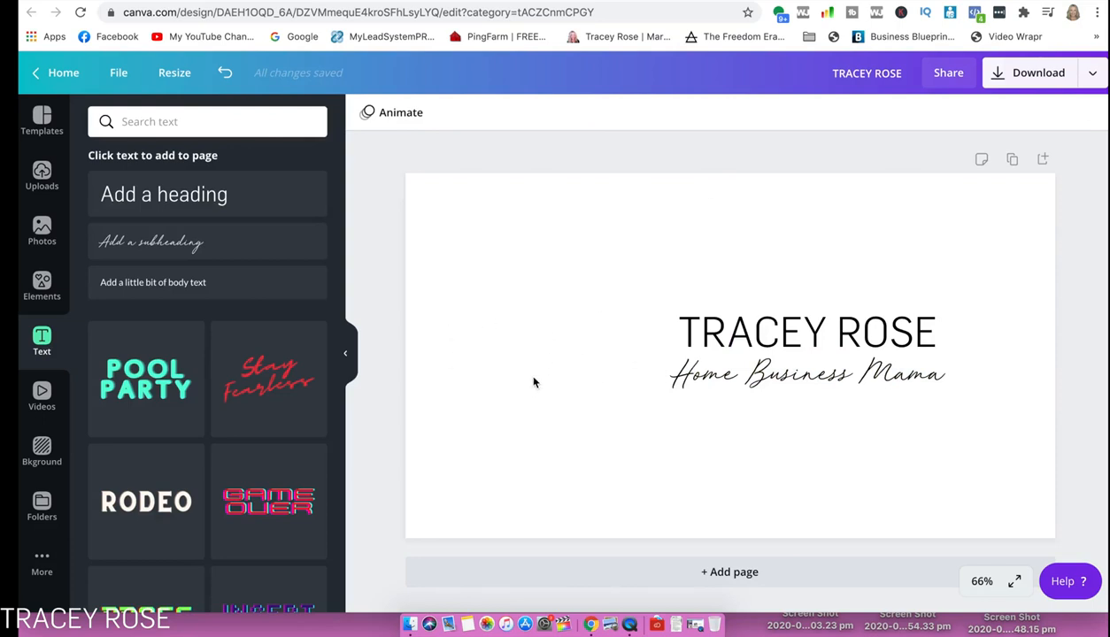
Add a laptop graphic from a 'laptop' element search, left of the title, and fill its screen
click(42, 283)
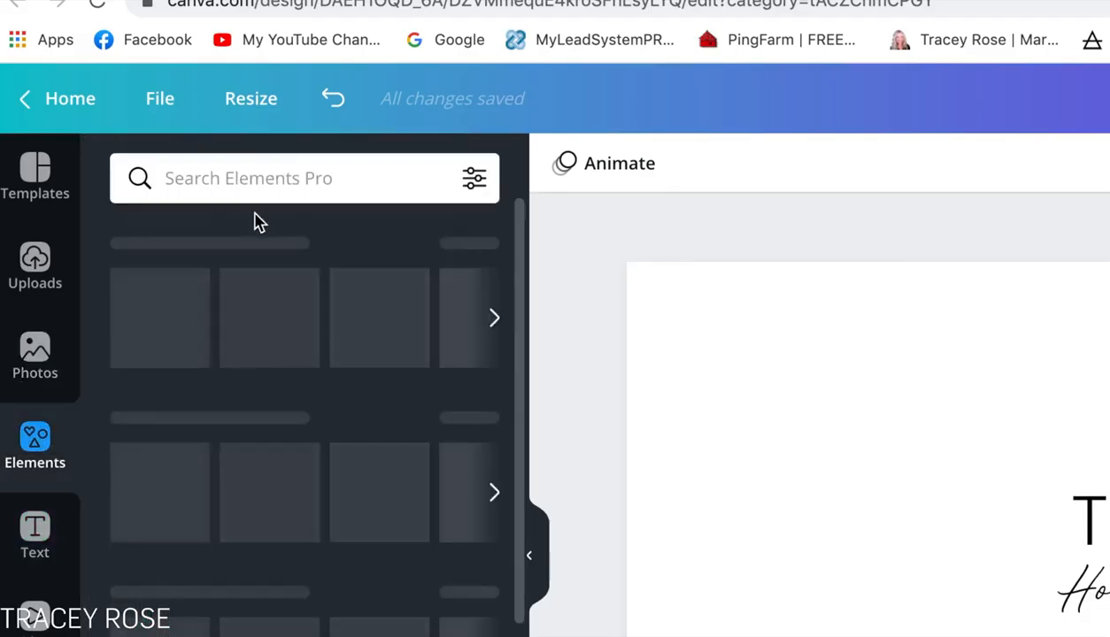
text(laptop)
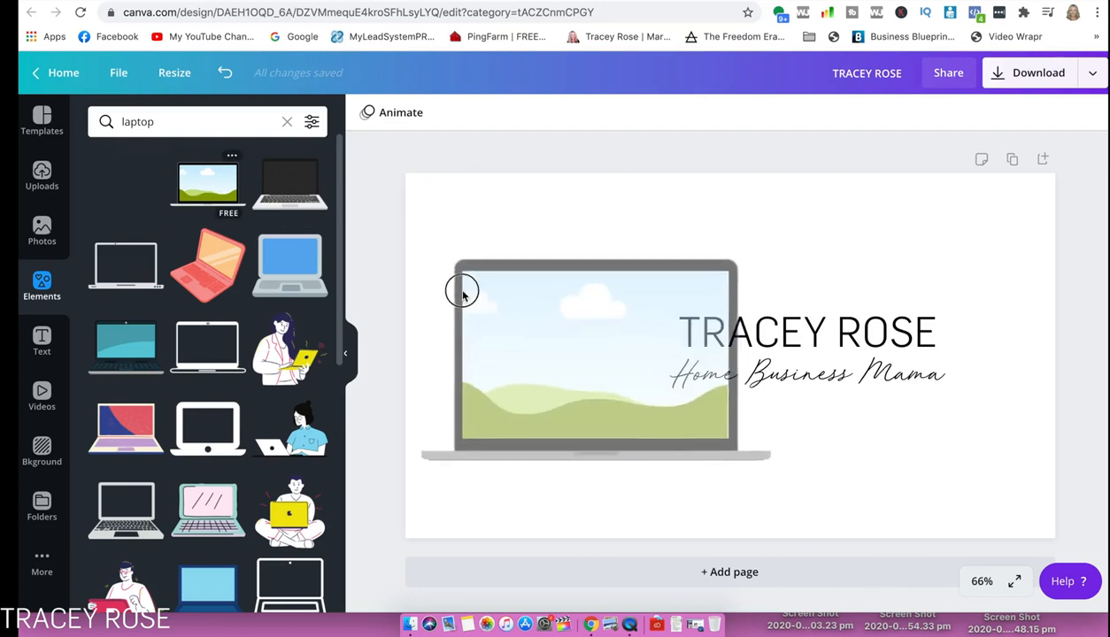
click(581, 363)
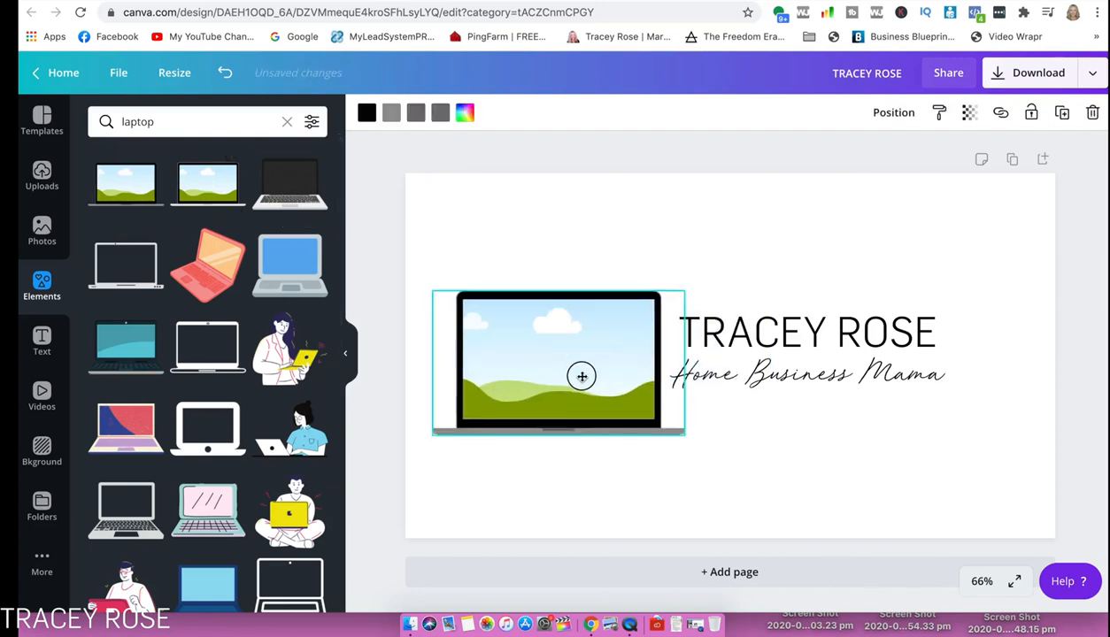
click(41, 232)
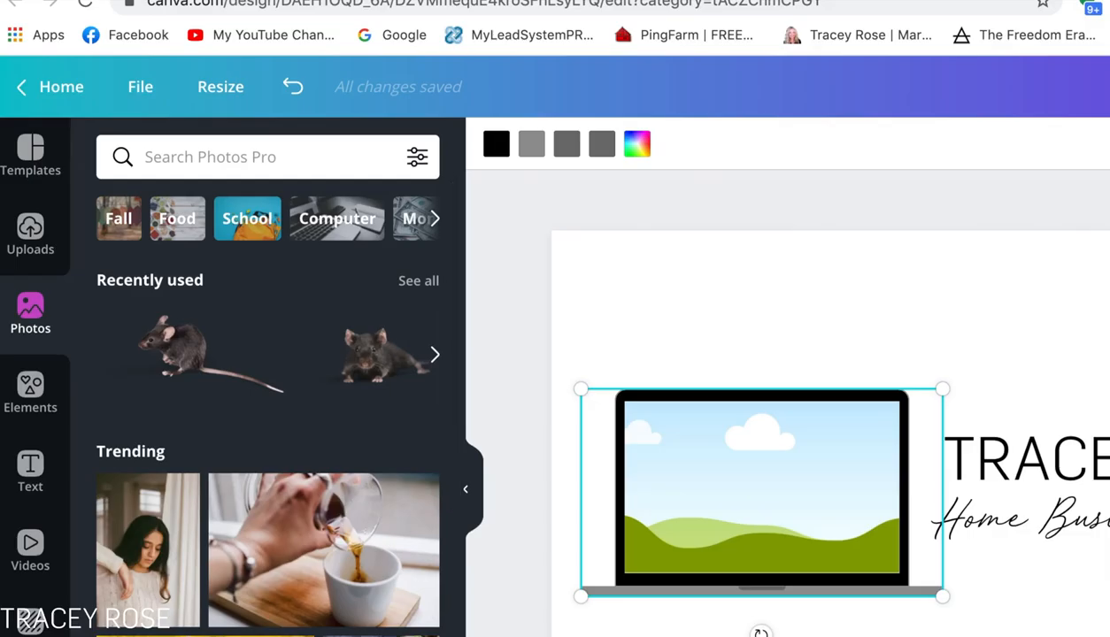
click(30, 235)
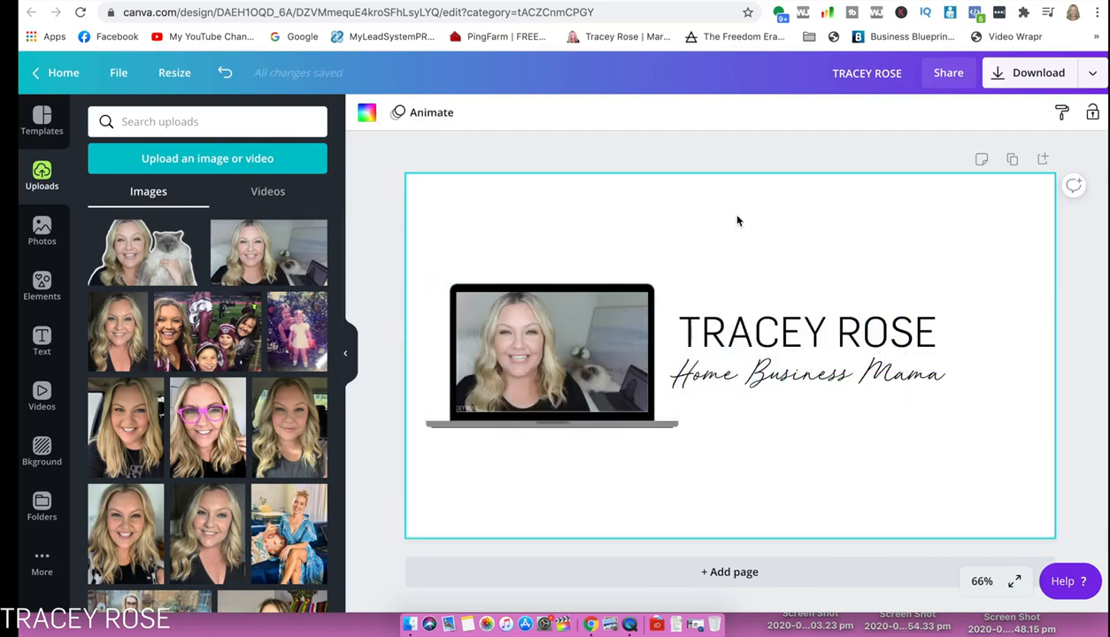
Apply the Scrapbook page animation, then select the laptop frame in Uploads
click(550, 351)
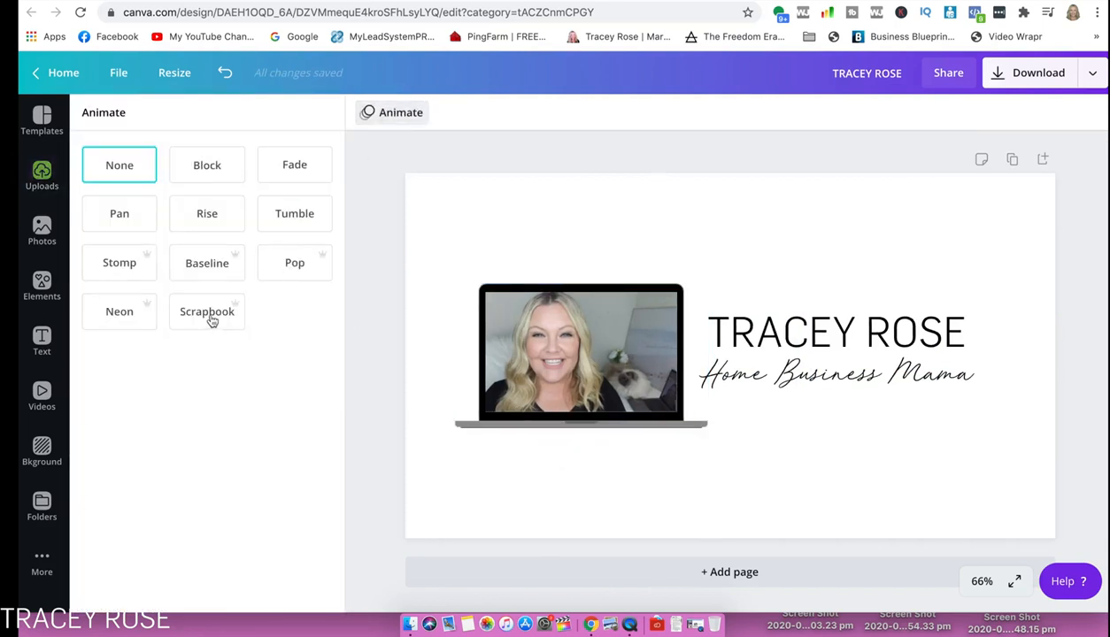
click(207, 311)
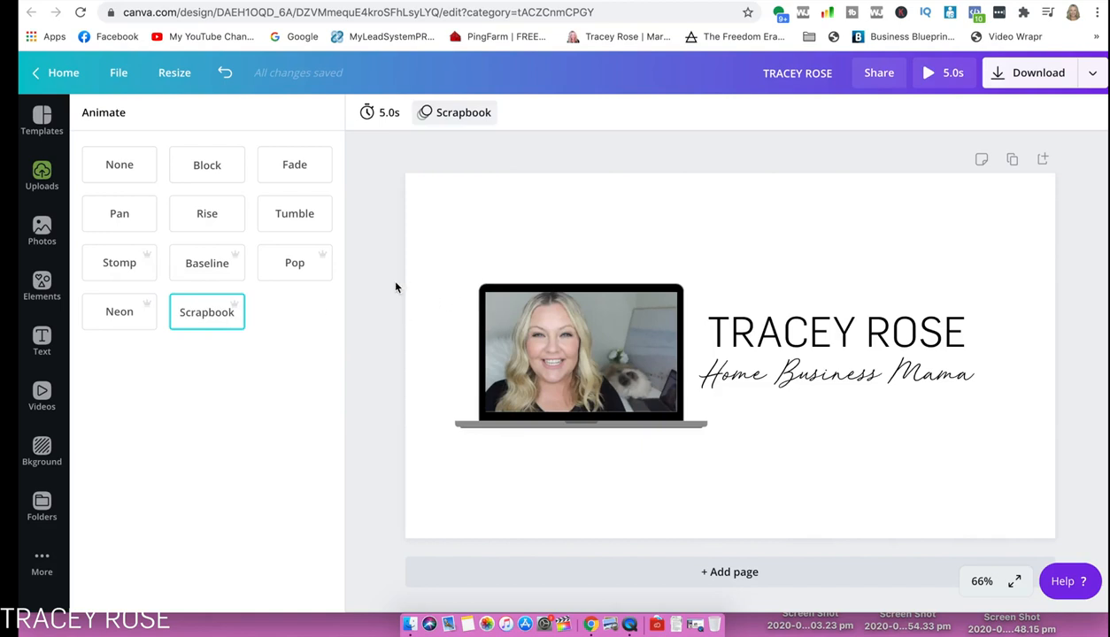
click(581, 354)
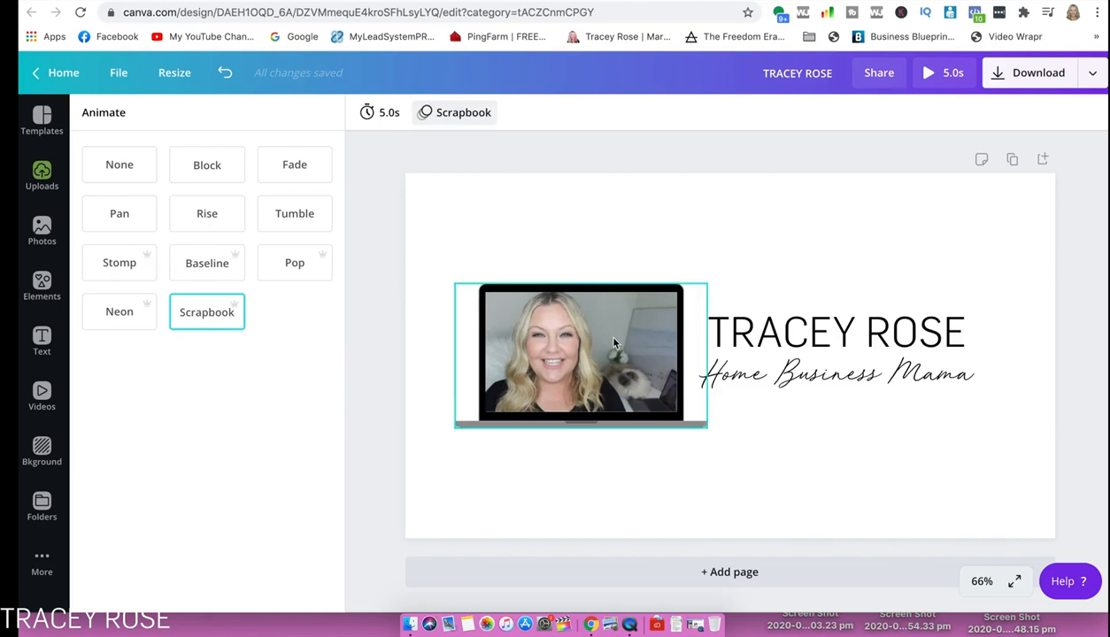
click(42, 174)
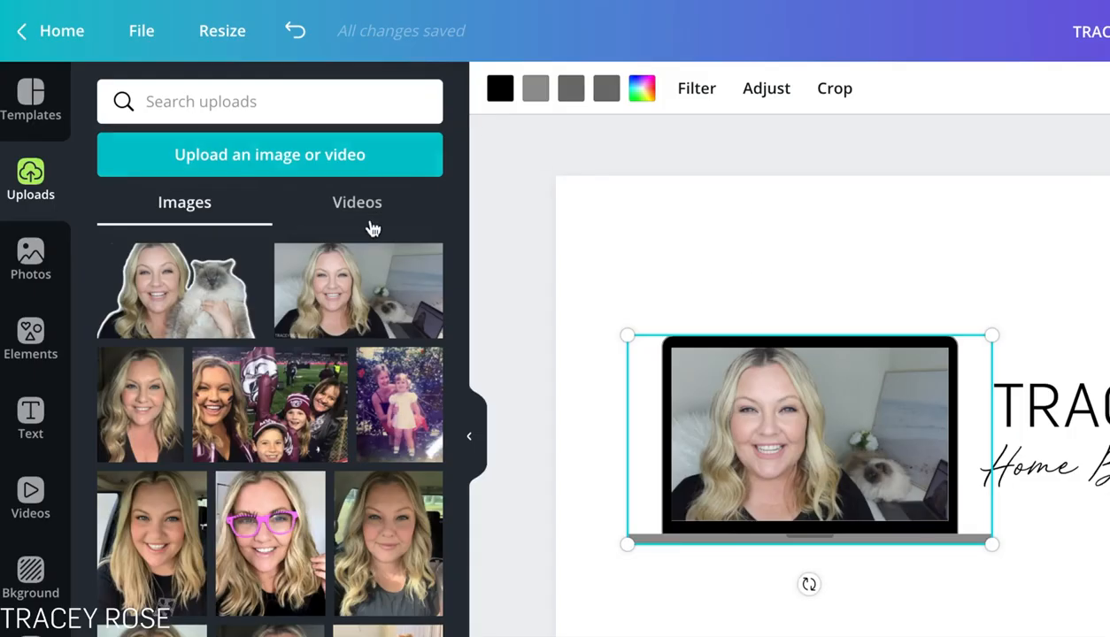
Put the 5.6-second cat video from the Uploads Videos tab into the laptop frame
click(356, 202)
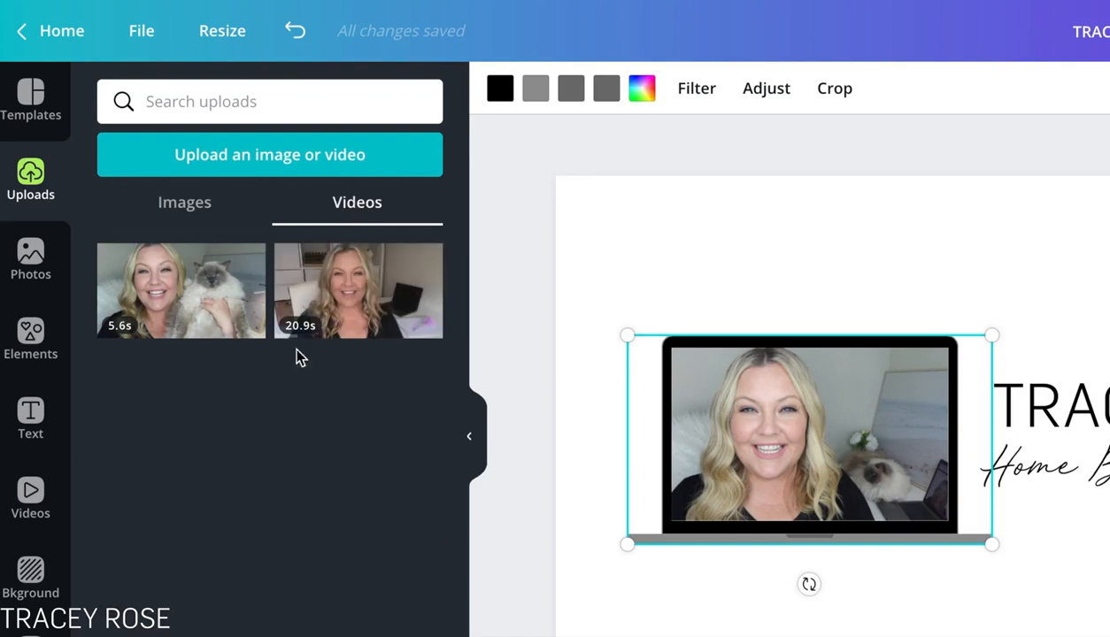
mouse_move(211, 299)
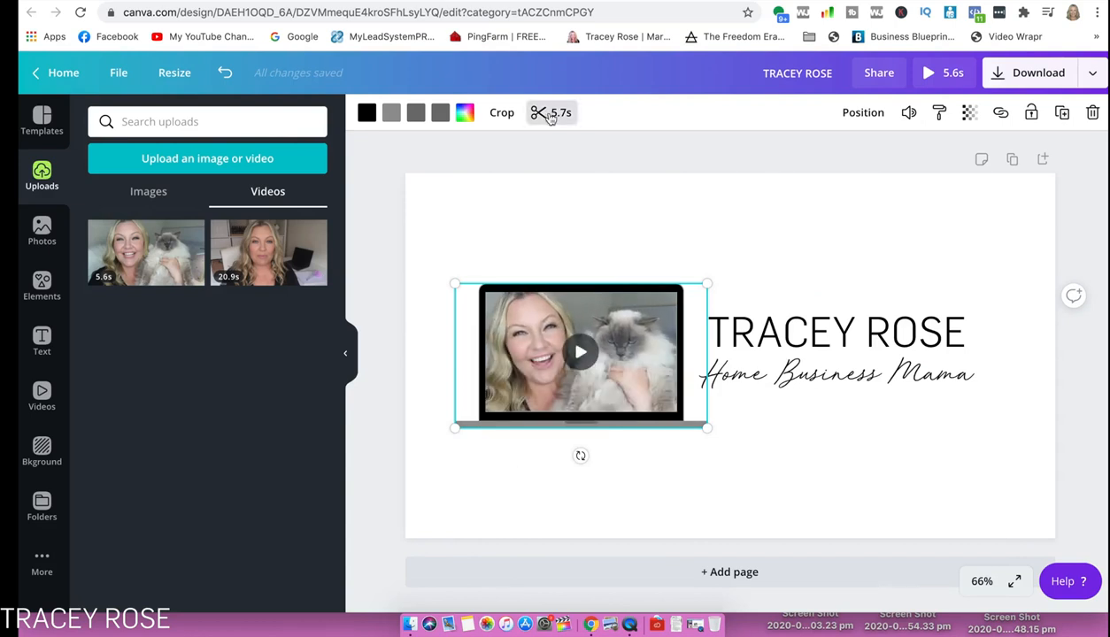
click(537, 112)
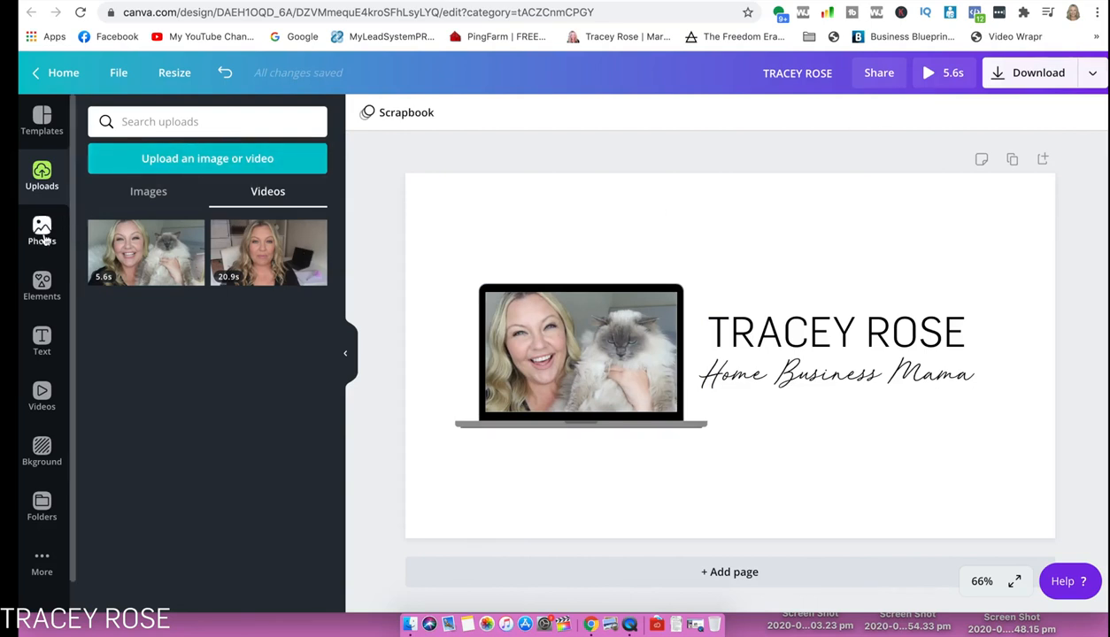
Clear the previous 'laptop' element search and filter results to animated elements only
click(42, 284)
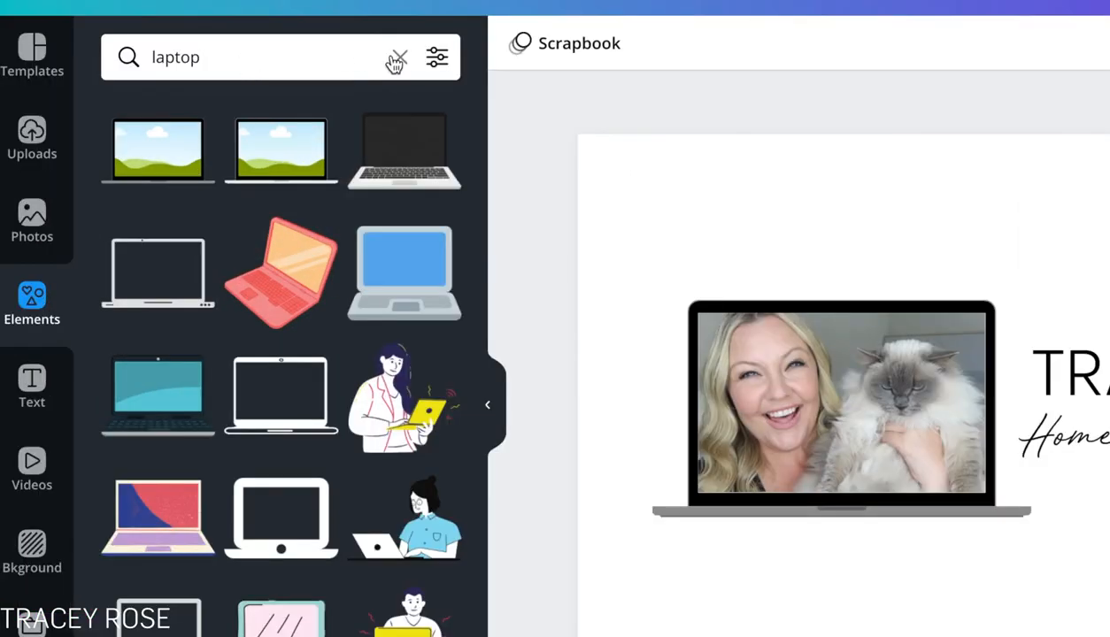
click(396, 58)
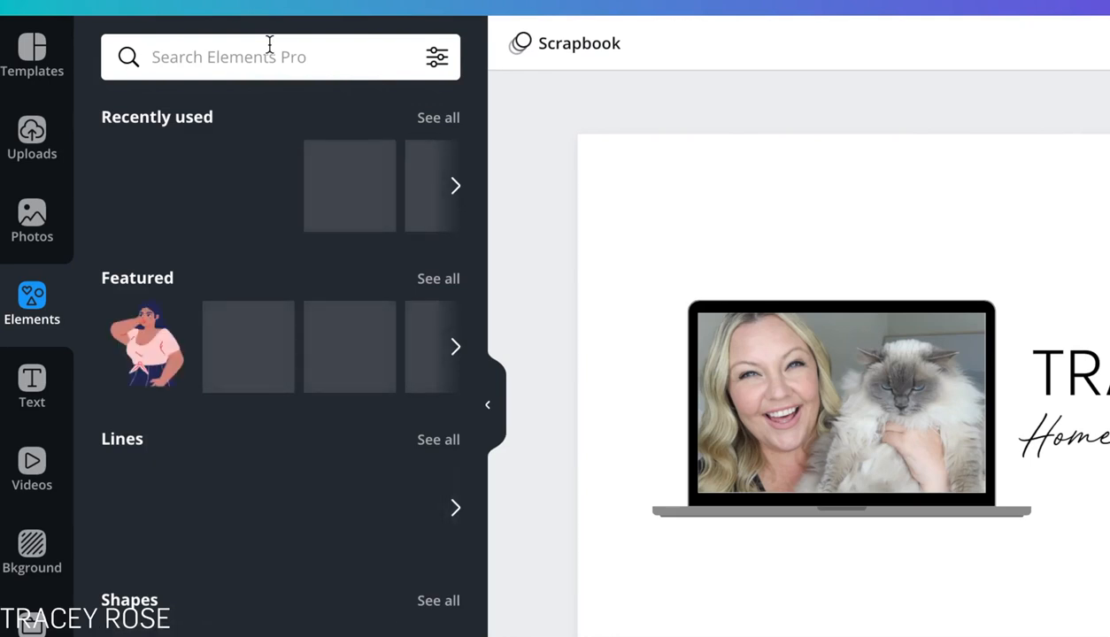
click(437, 56)
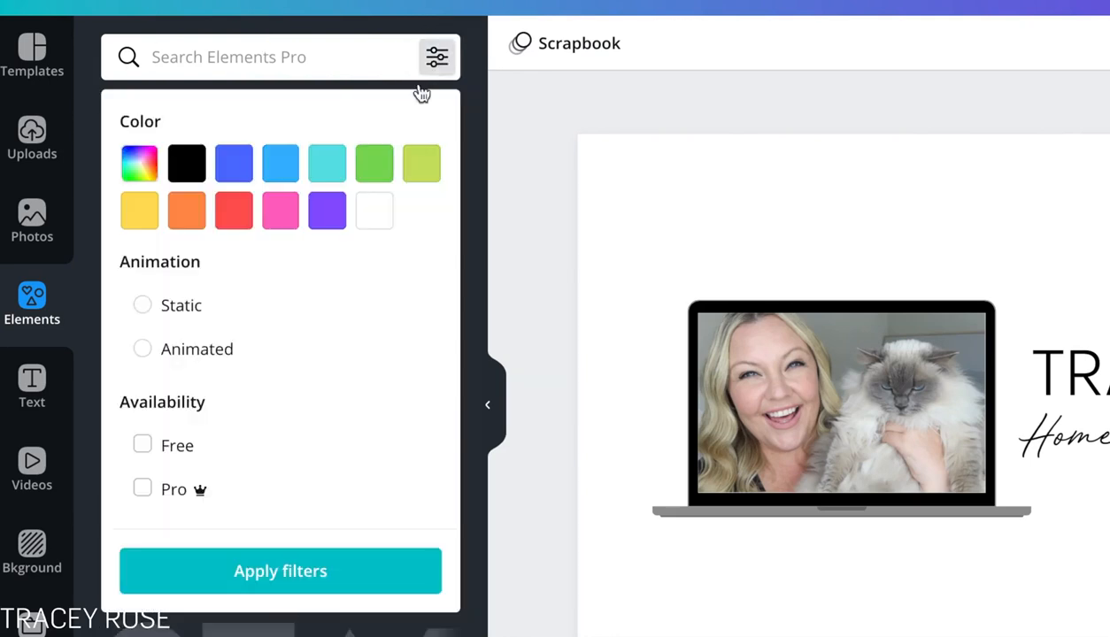
click(143, 349)
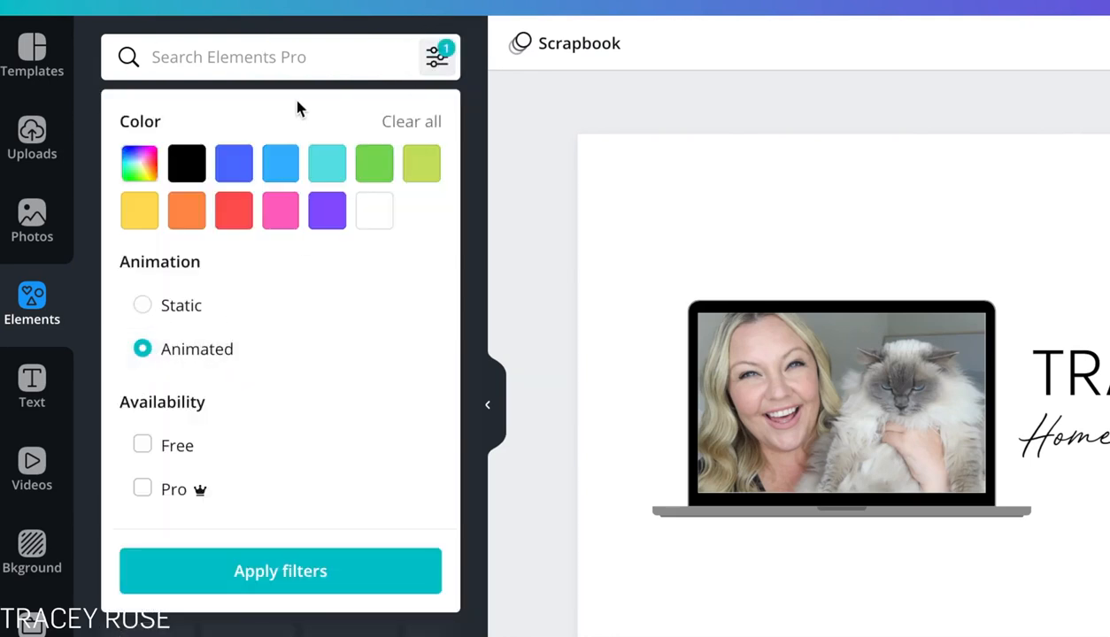
Search animated lines, then shrink the teal burst line and place it above the laptop
text(line)
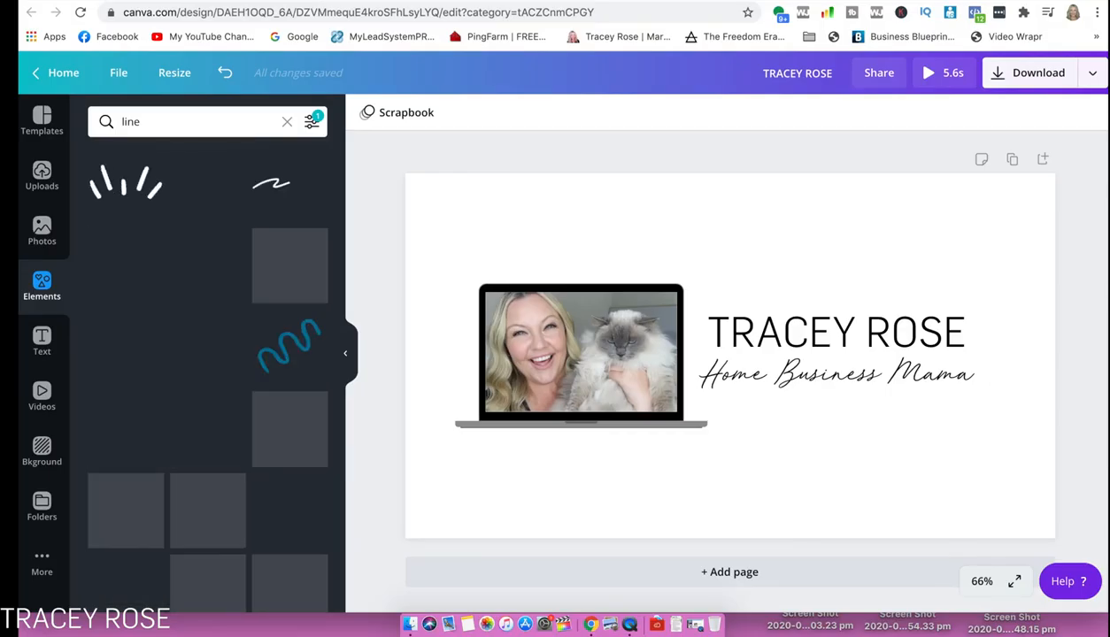
scroll(down, 3)
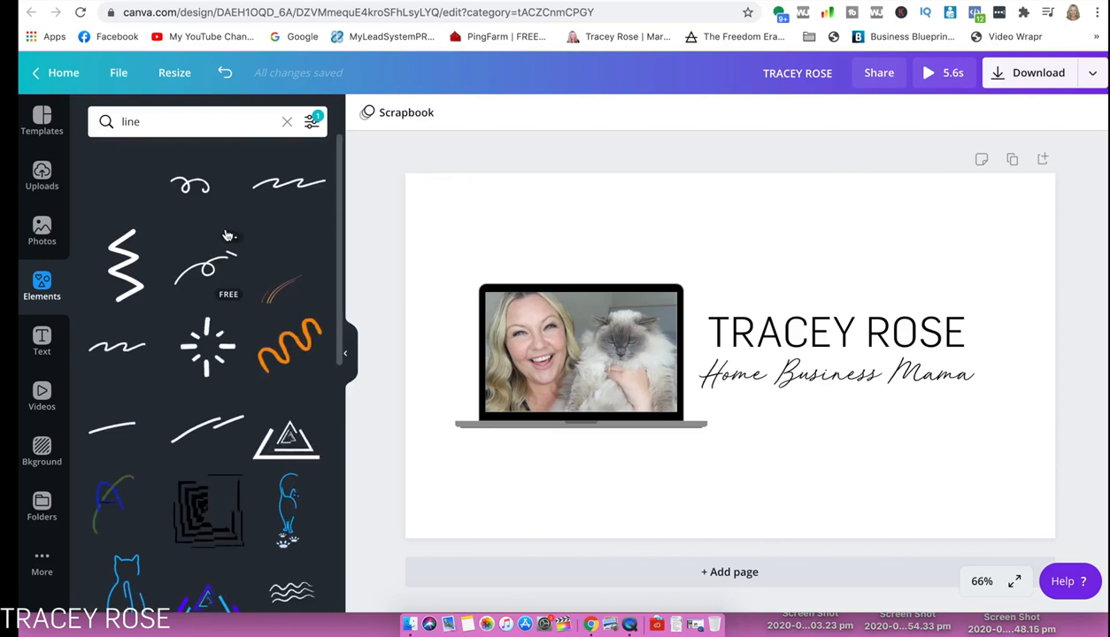
scroll(down, 3)
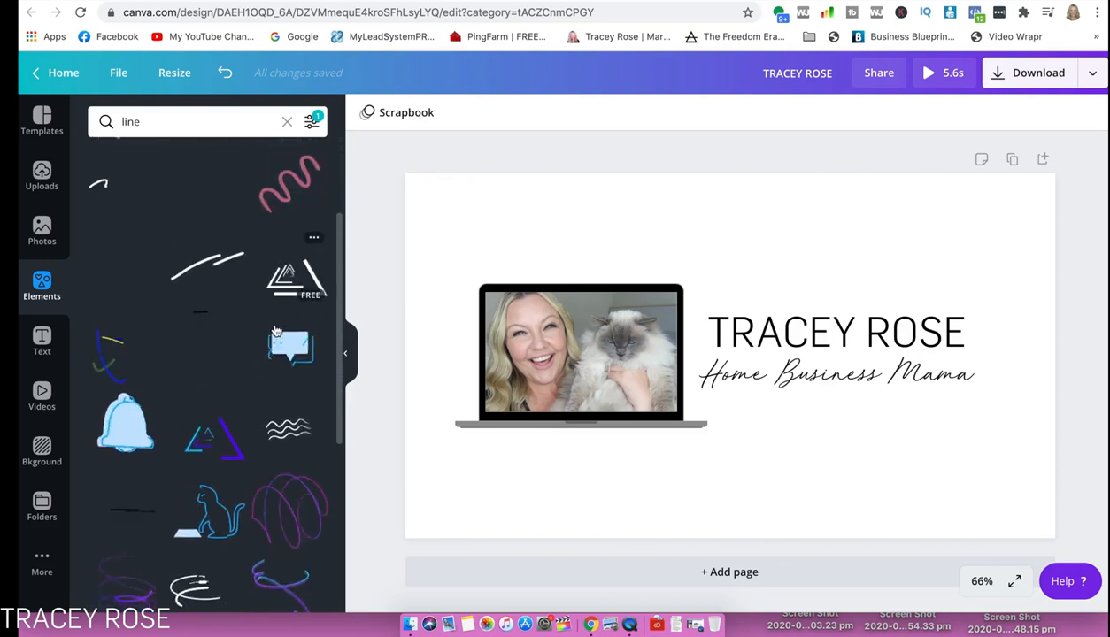
scroll(down, 3)
text( black)
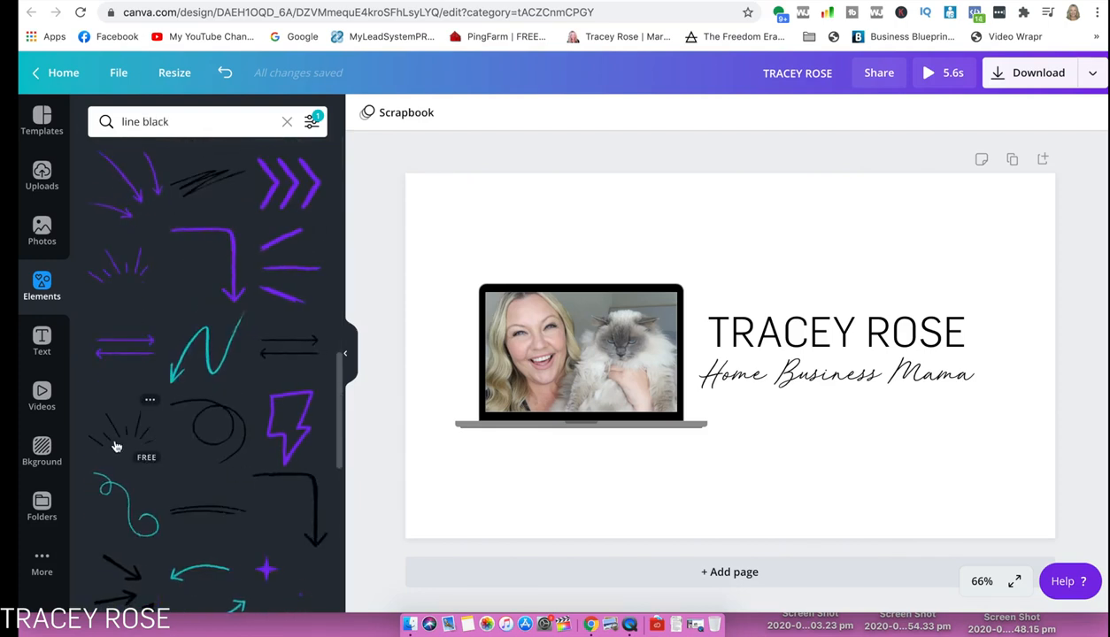
scroll(down, 3)
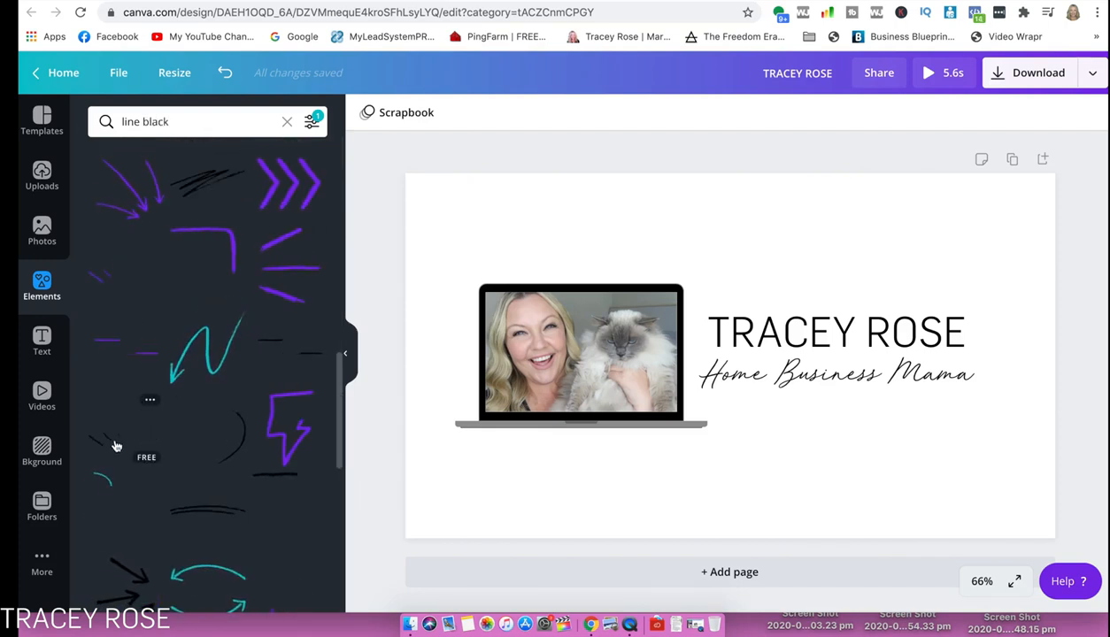
scroll(down, 3)
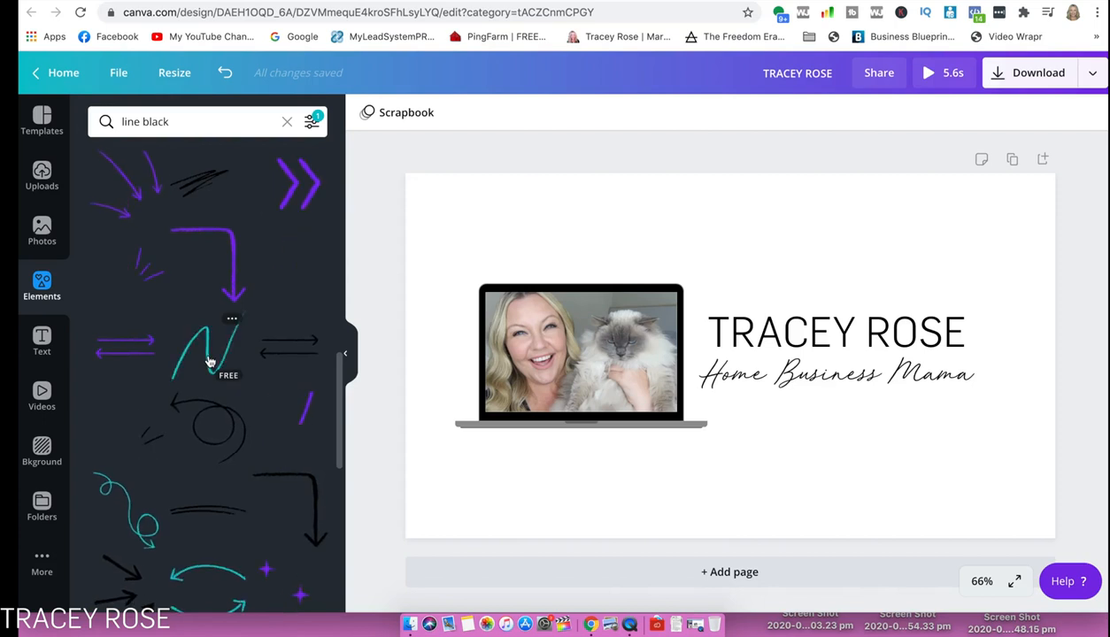
scroll(down, 3)
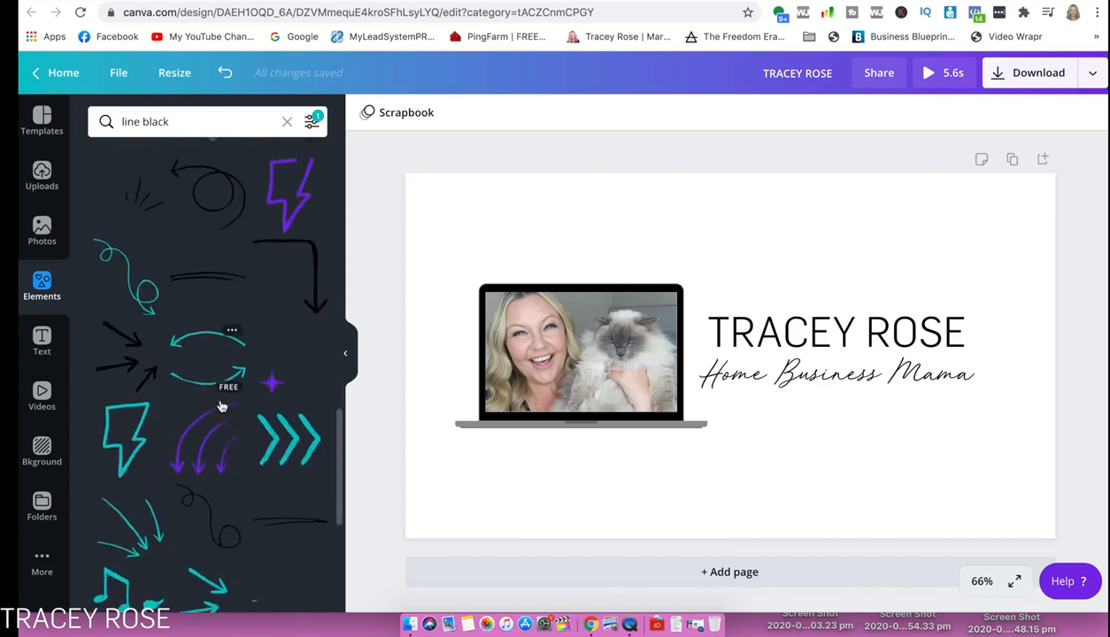
scroll(down, 3)
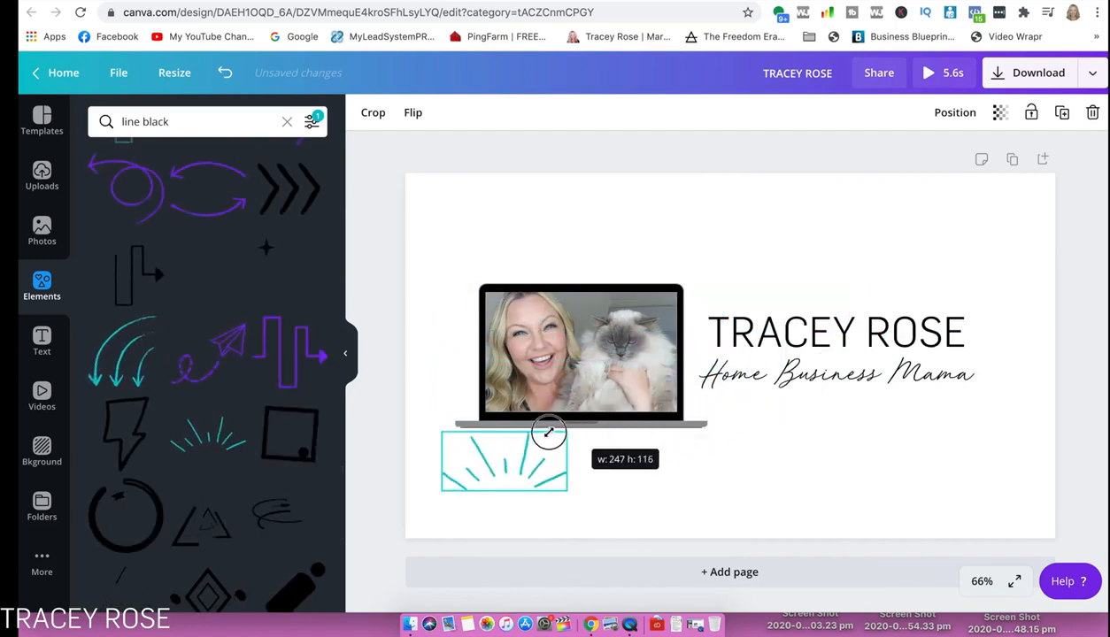
drag(549, 433, 531, 446)
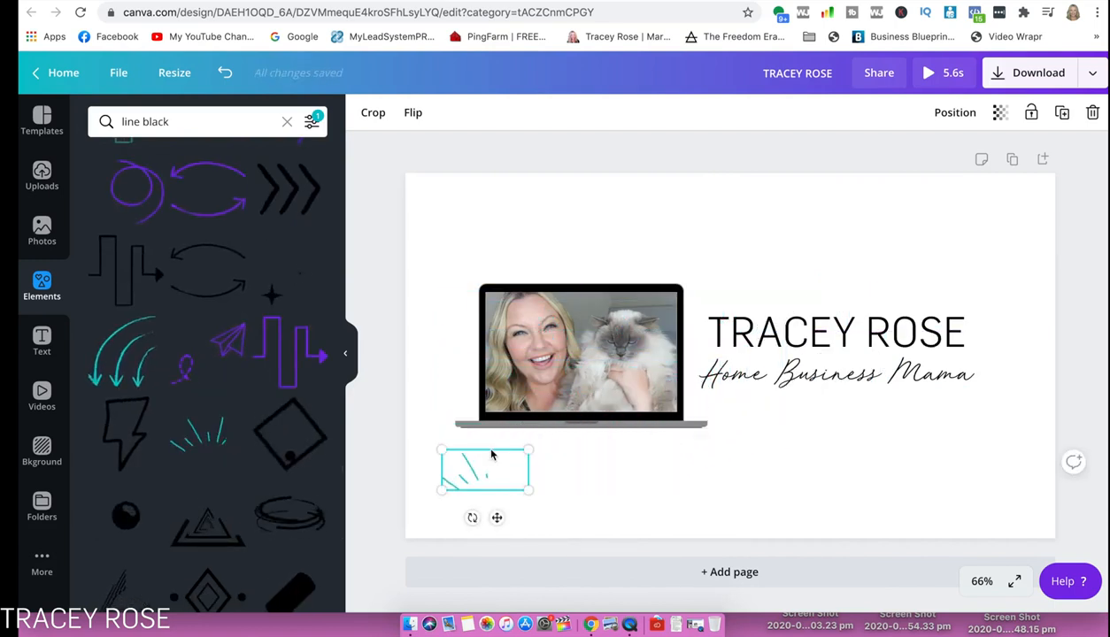
drag(485, 469, 685, 255)
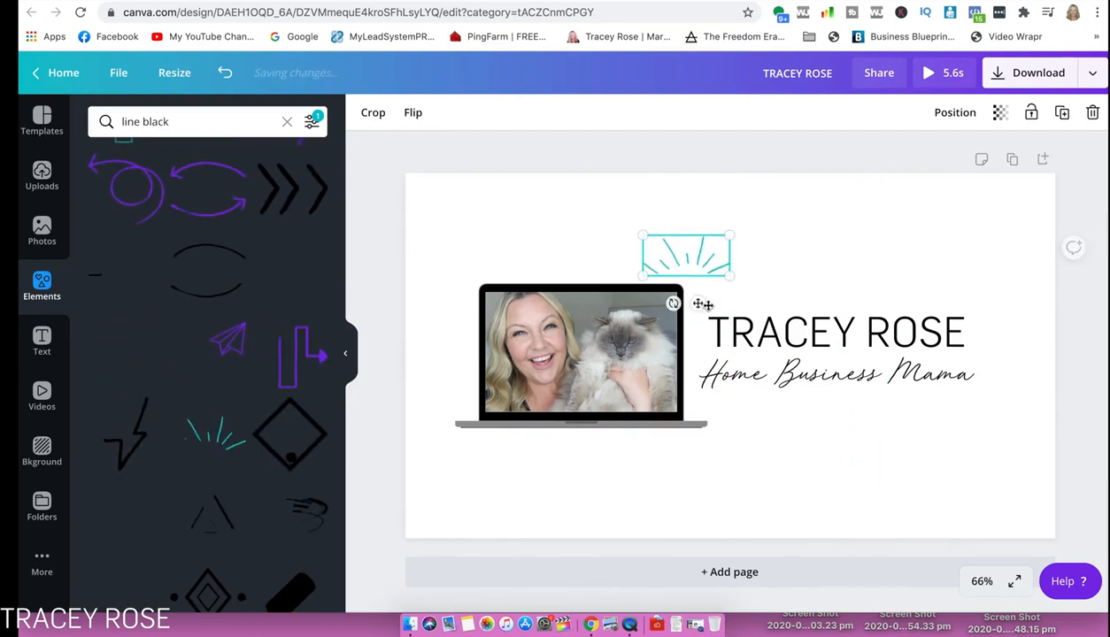